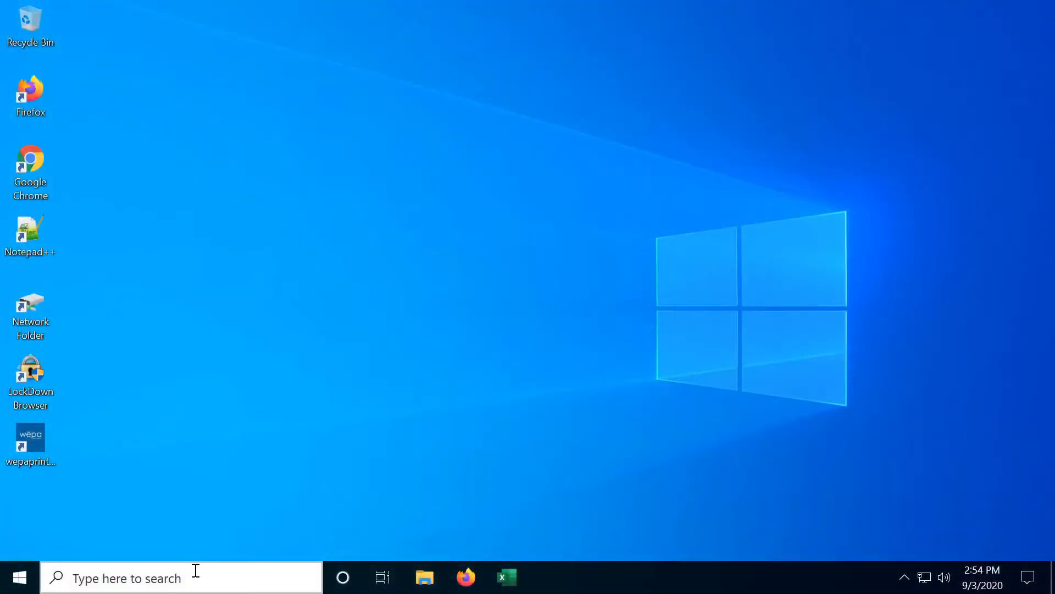
- Launch Word via taskbar search for 'word' and maximize its start screen
type("word")
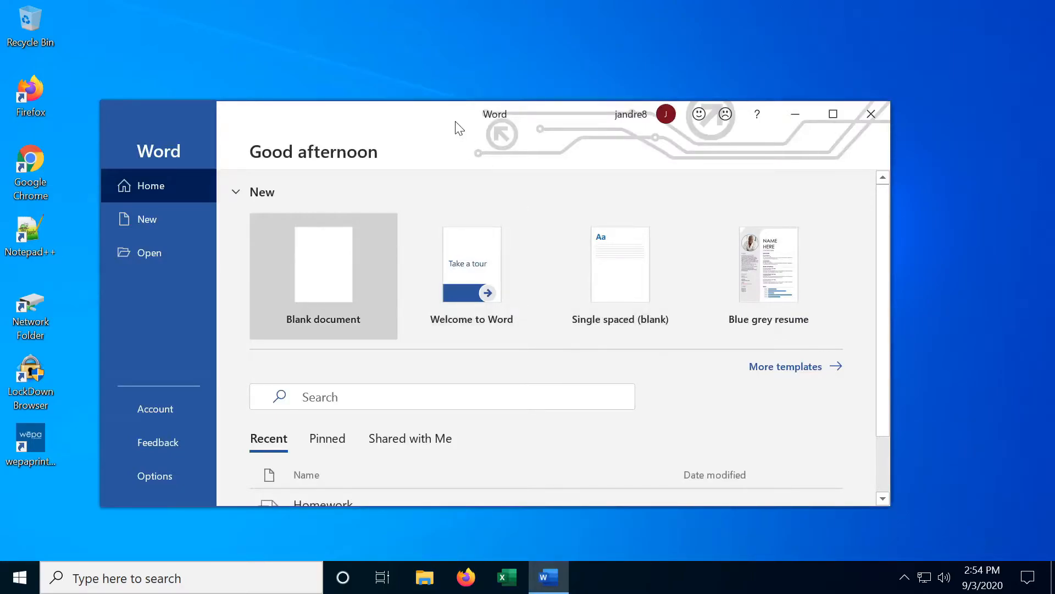
left_click(832, 113)
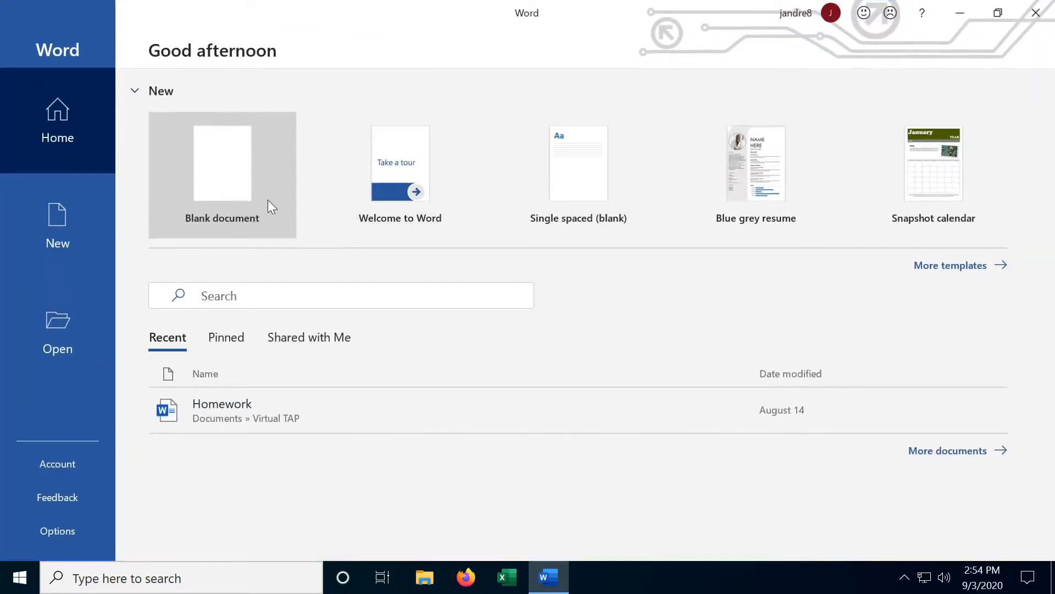
- Start a blank document and write 'Test, this is a test of Microsoft Word'
left_click(222, 162)
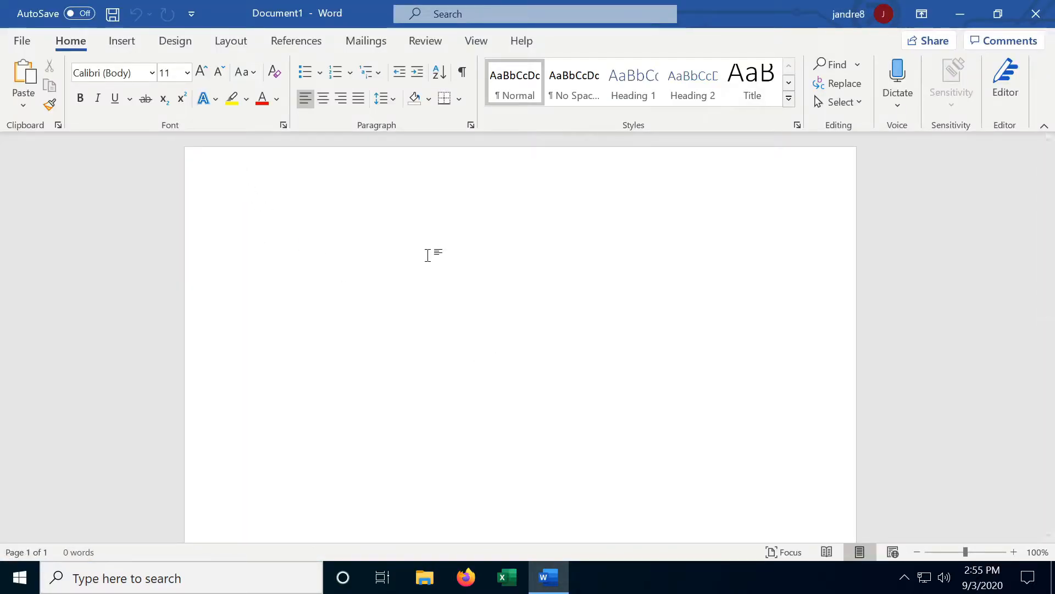
left_click(263, 232)
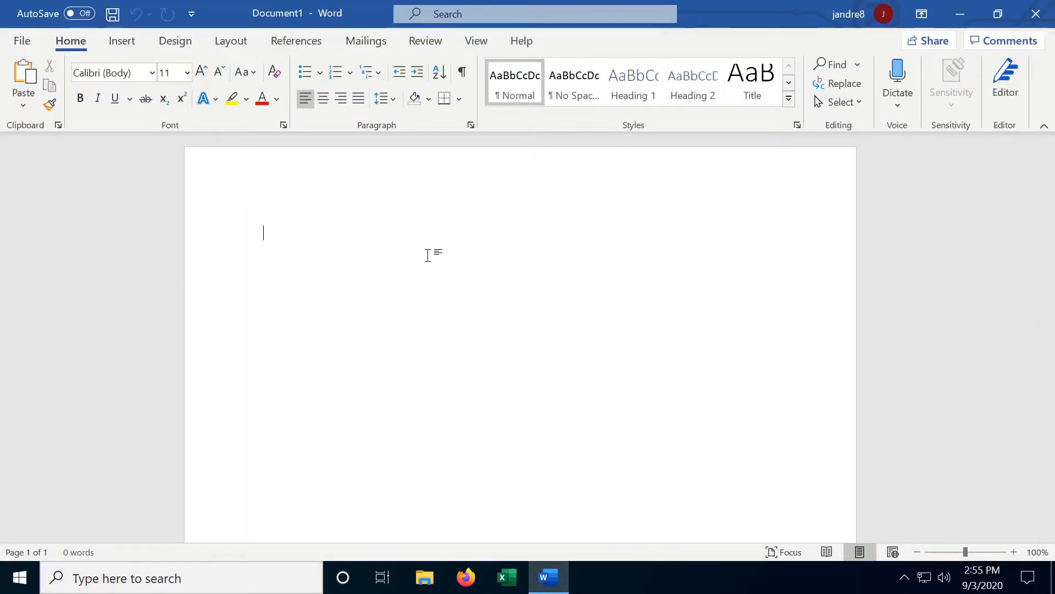
type("Test")
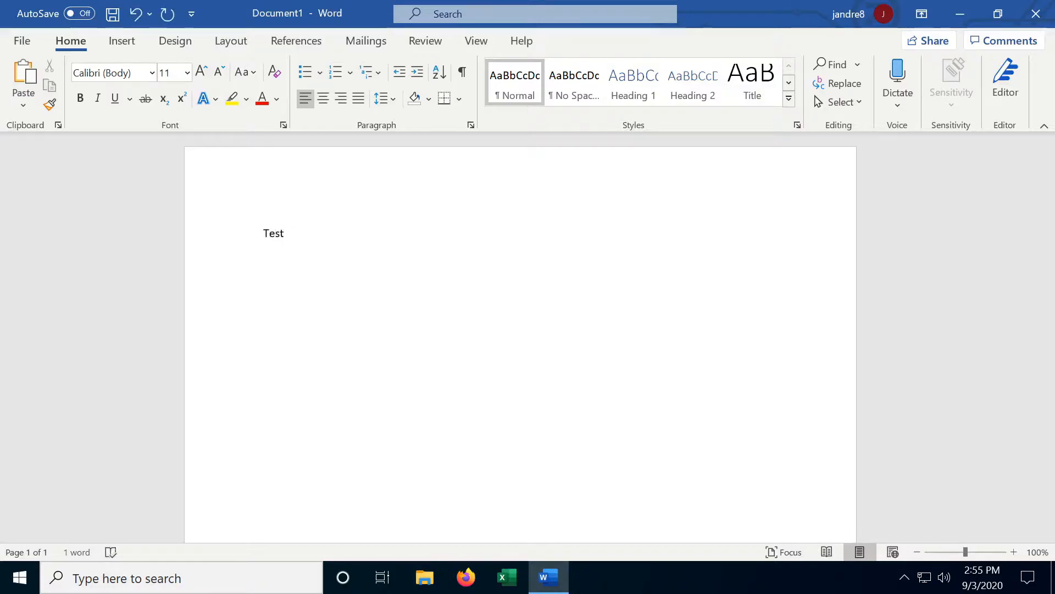
type(", this is a")
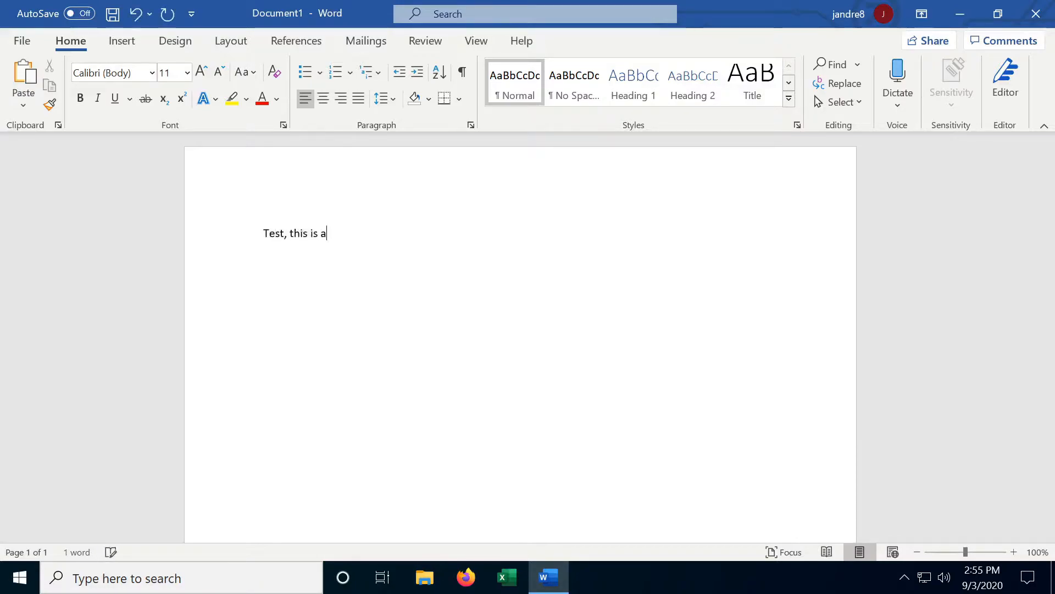
type("test of Mi")
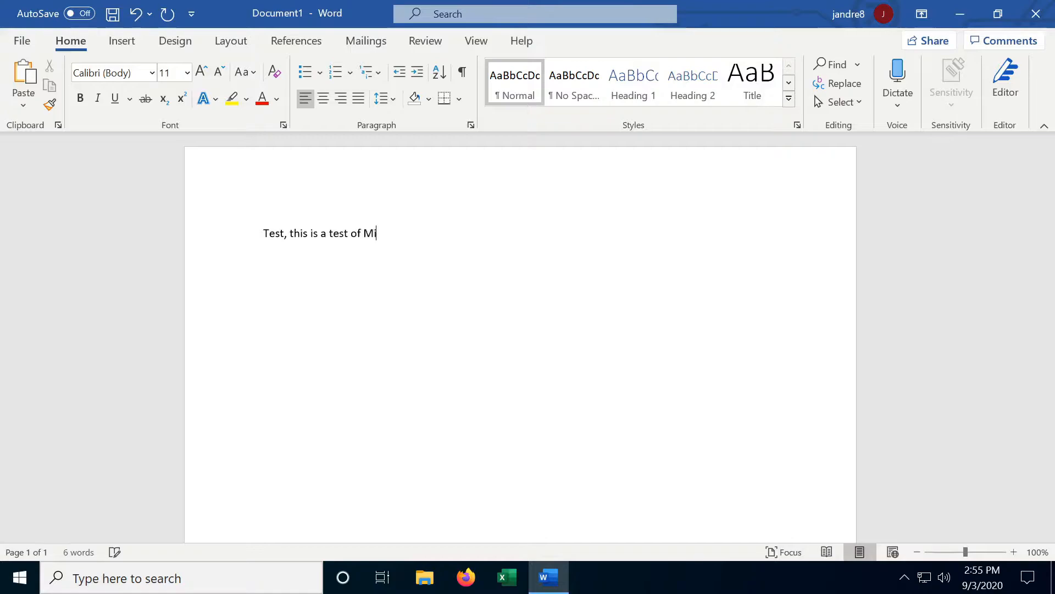
type("crosoft Word")
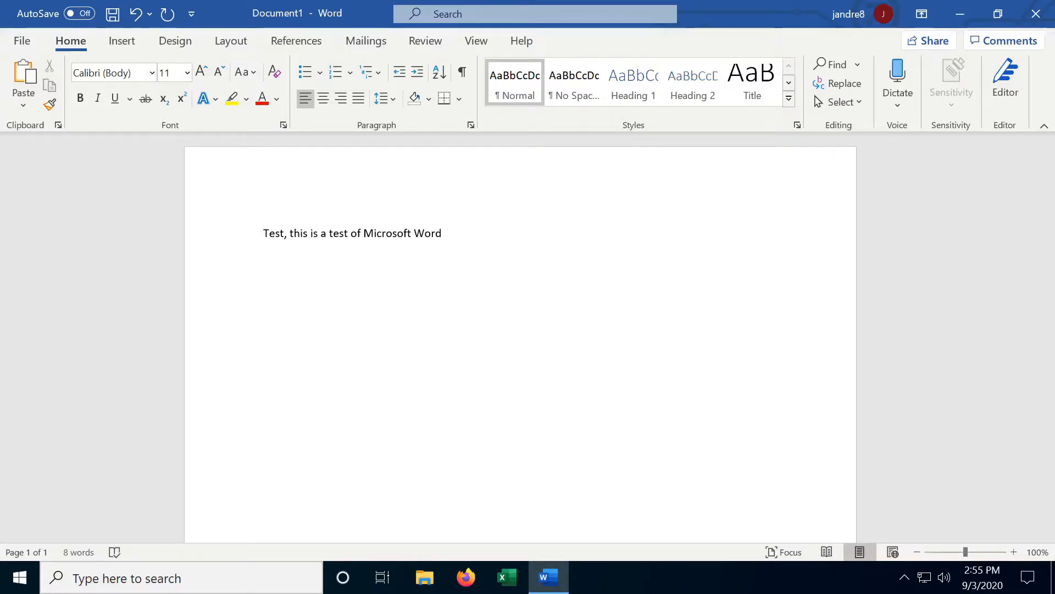
- Add the lines 'This is the next line' and a tab-indented 'Tab spacing'
type("This")
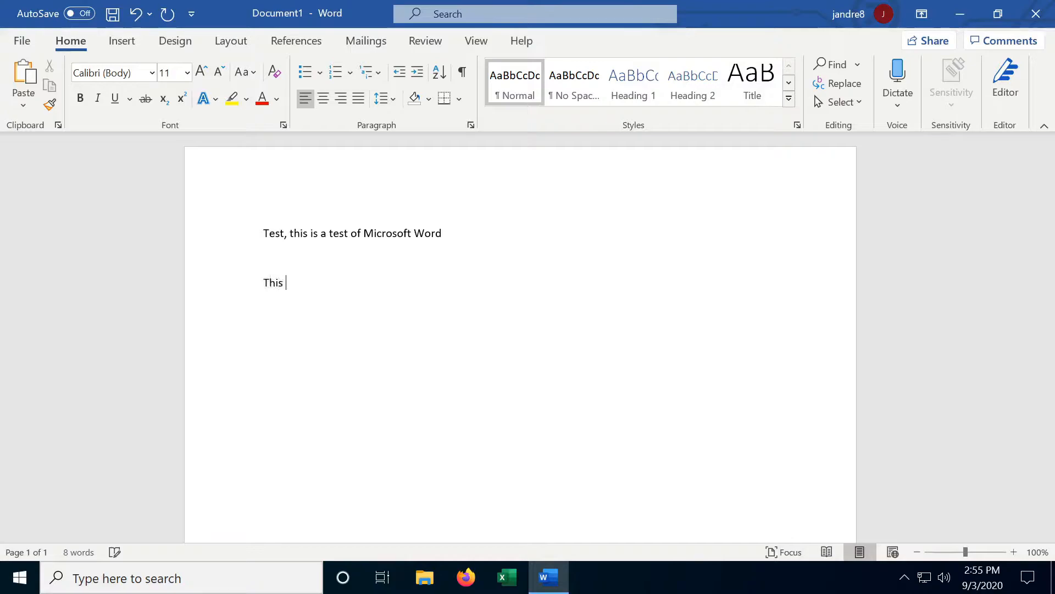
type("is the next li")
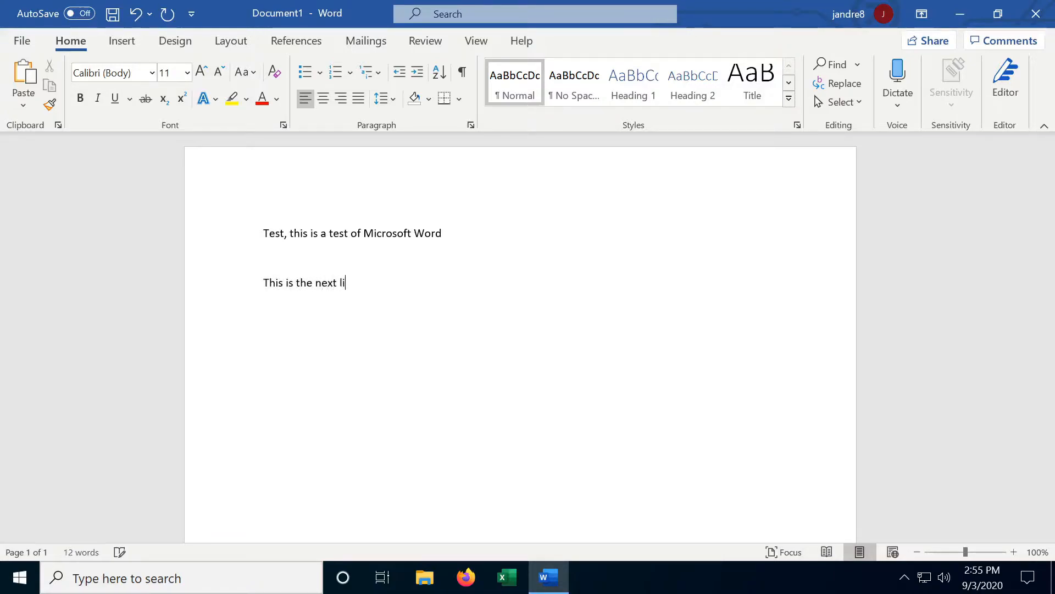
type("ne")
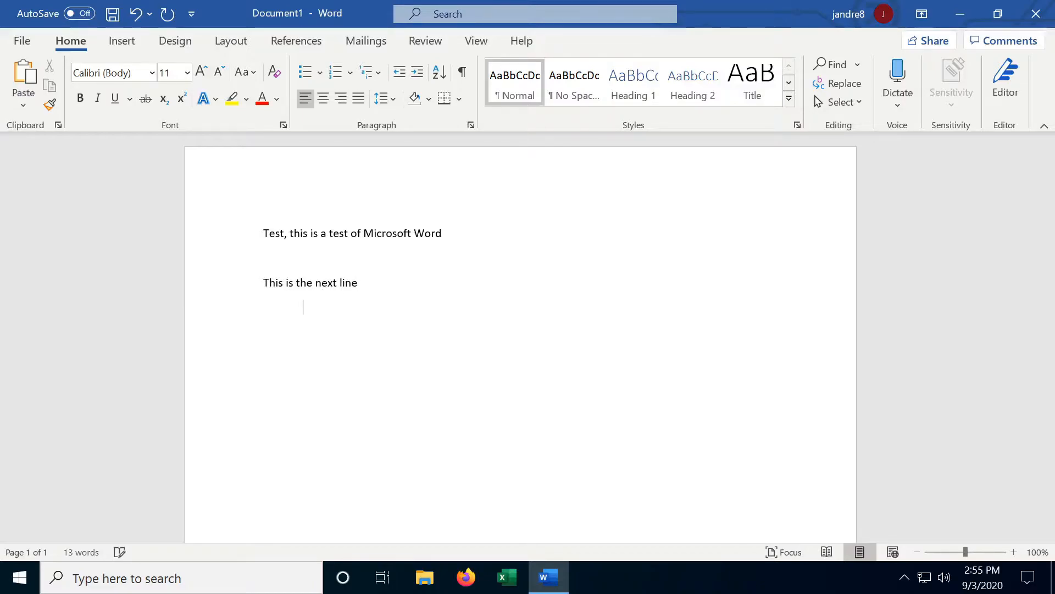
type("Tab spa")
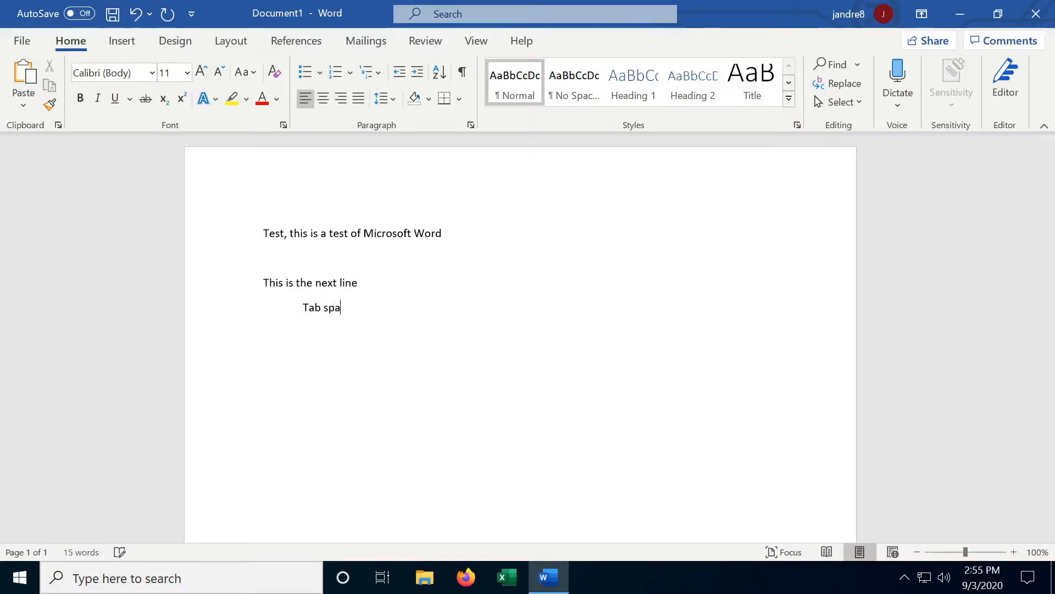
type("cing")
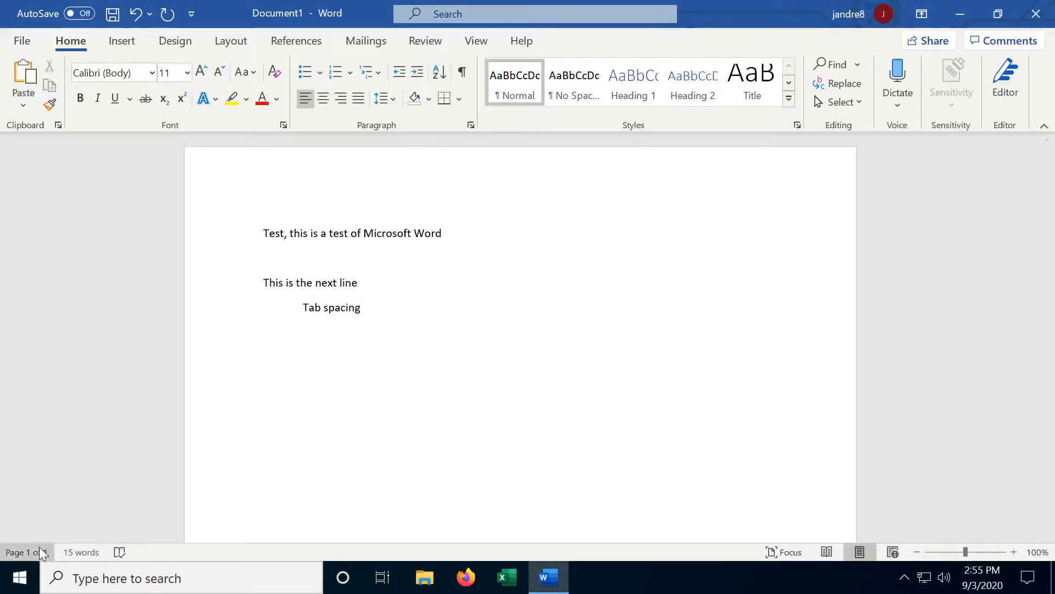
mouse_move(119, 552)
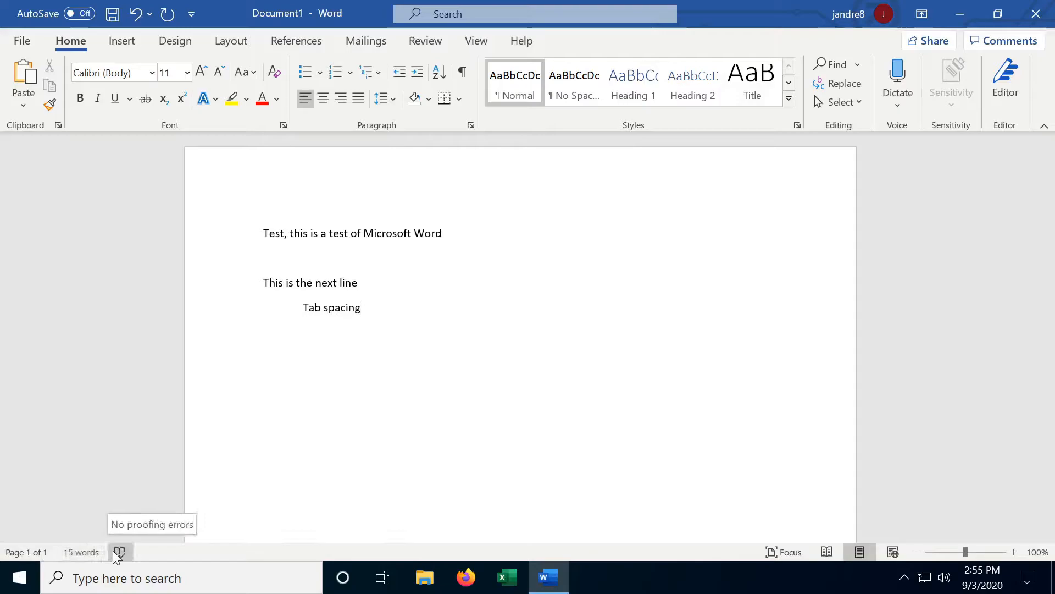
left_click(360, 307)
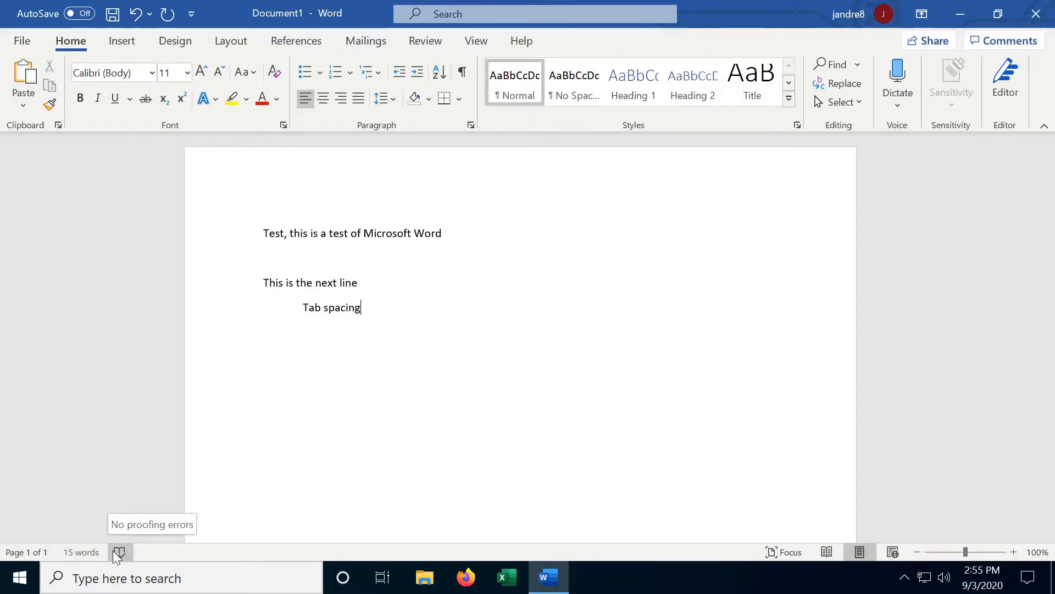
mouse_move(968, 558)
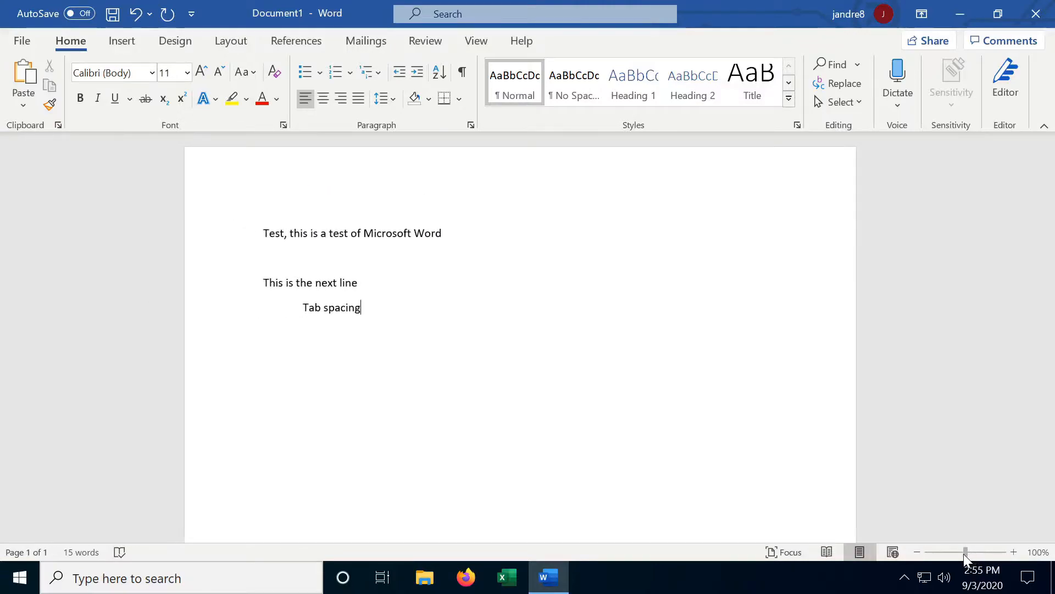
mouse_move(652, 422)
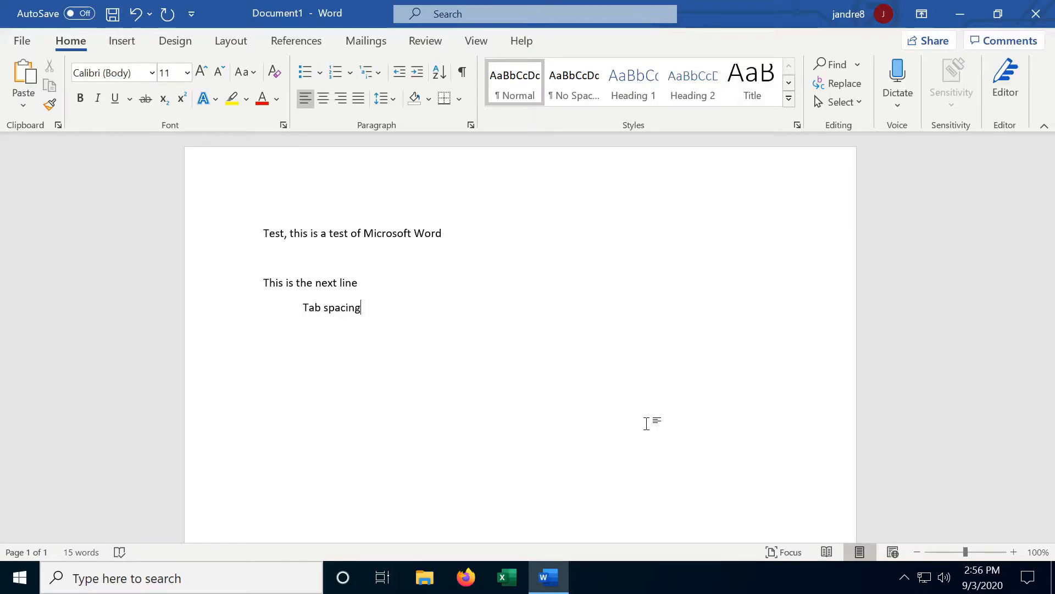
left_click(175, 41)
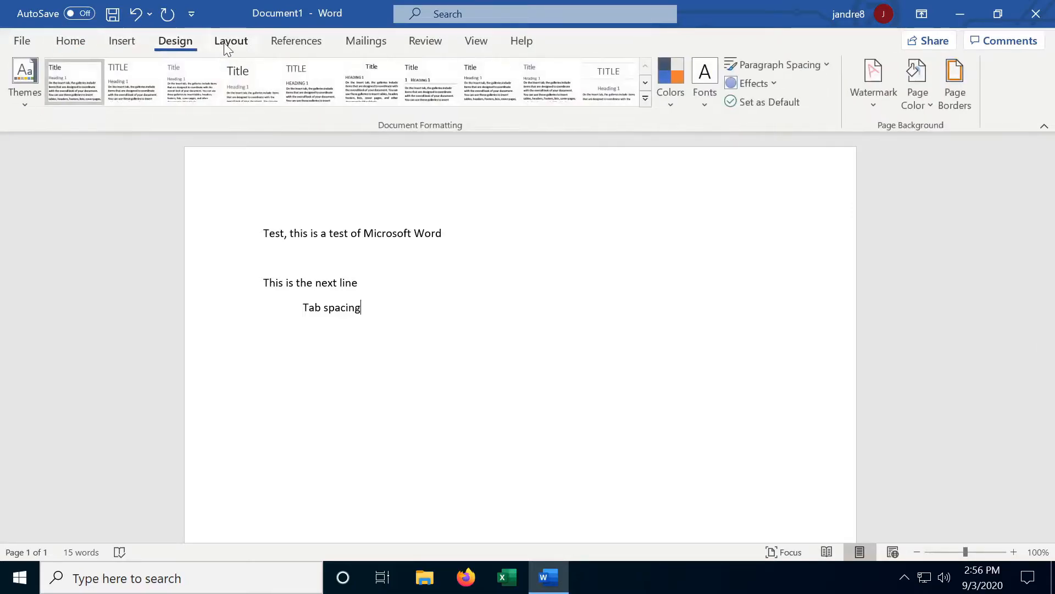
left_click(70, 41)
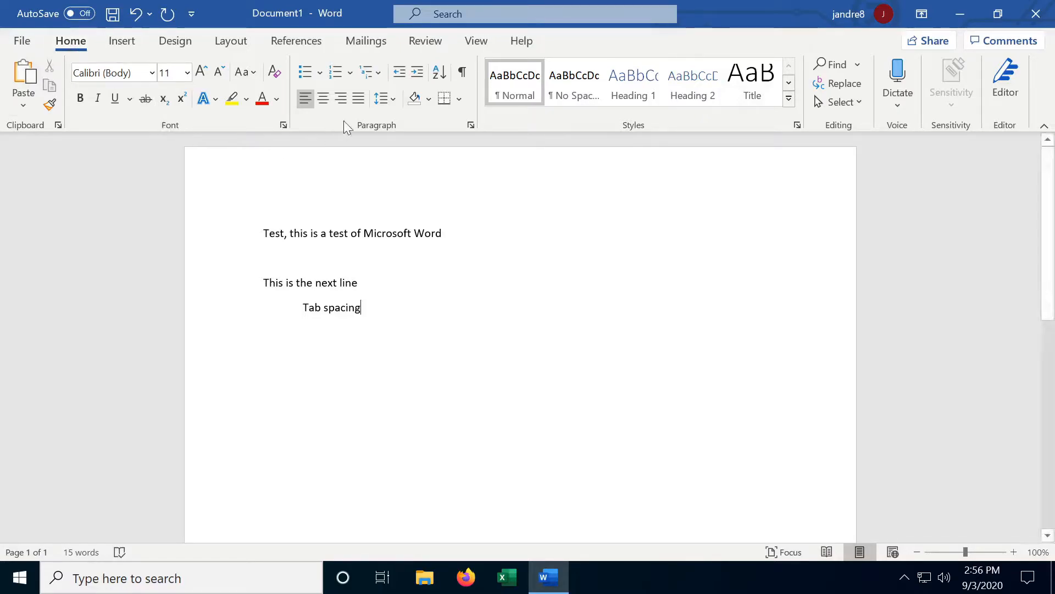
mouse_move(371, 138)
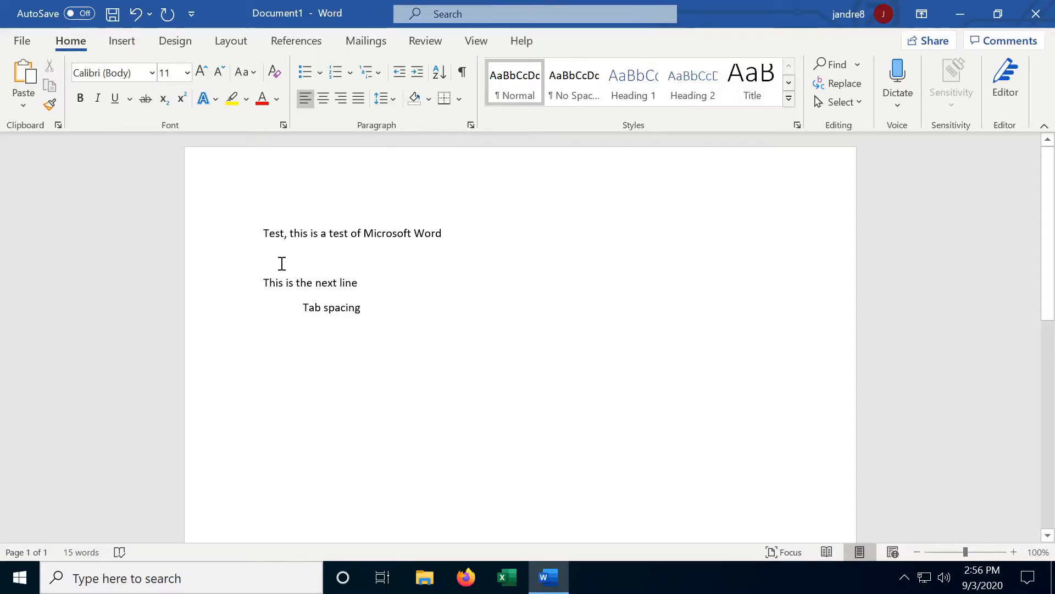
left_click_drag(264, 233, 442, 233)
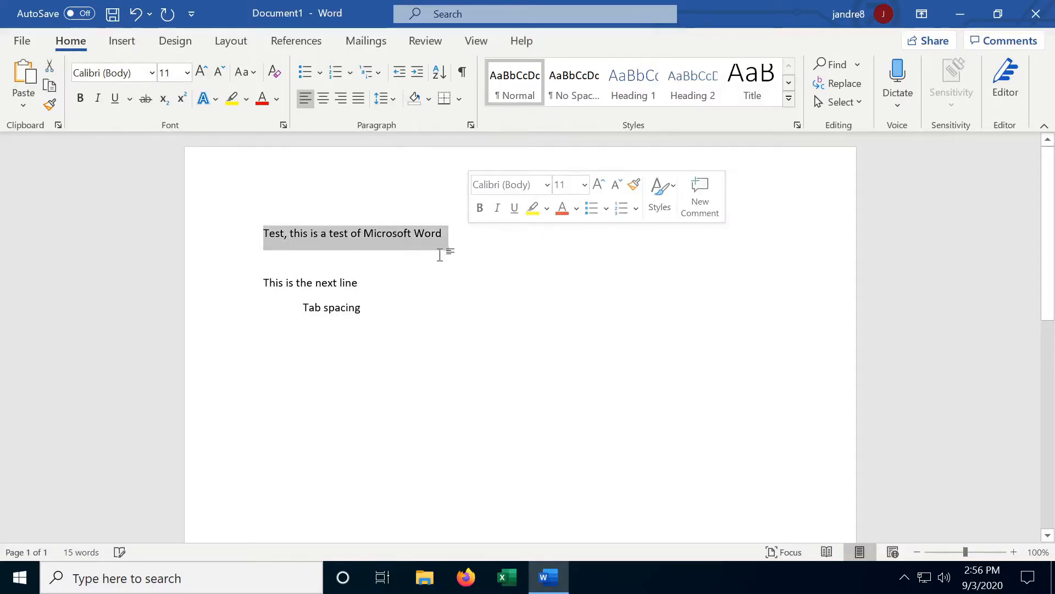
left_click(200, 73)
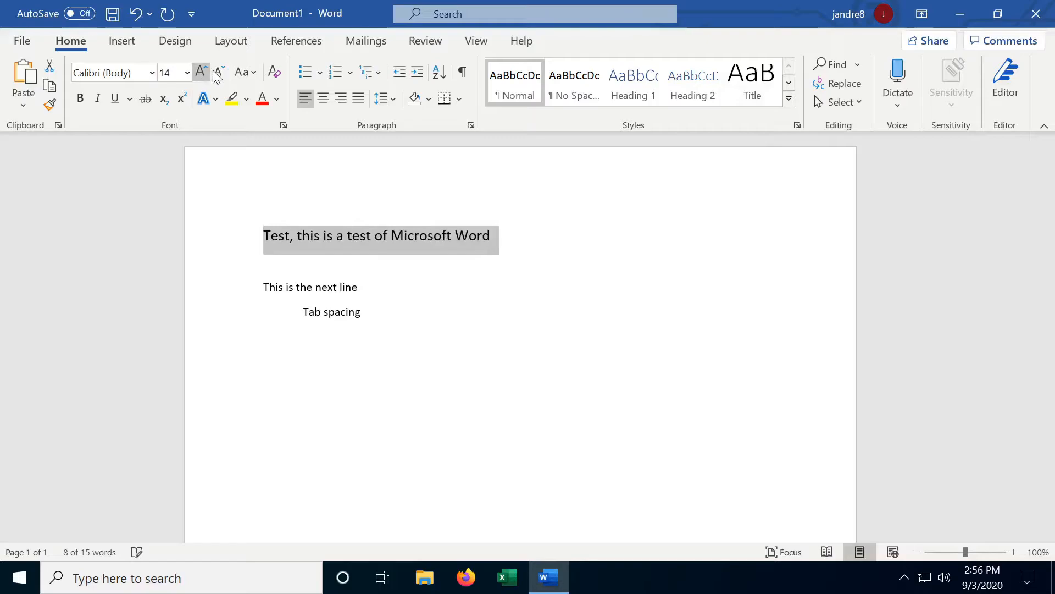
left_click(218, 72)
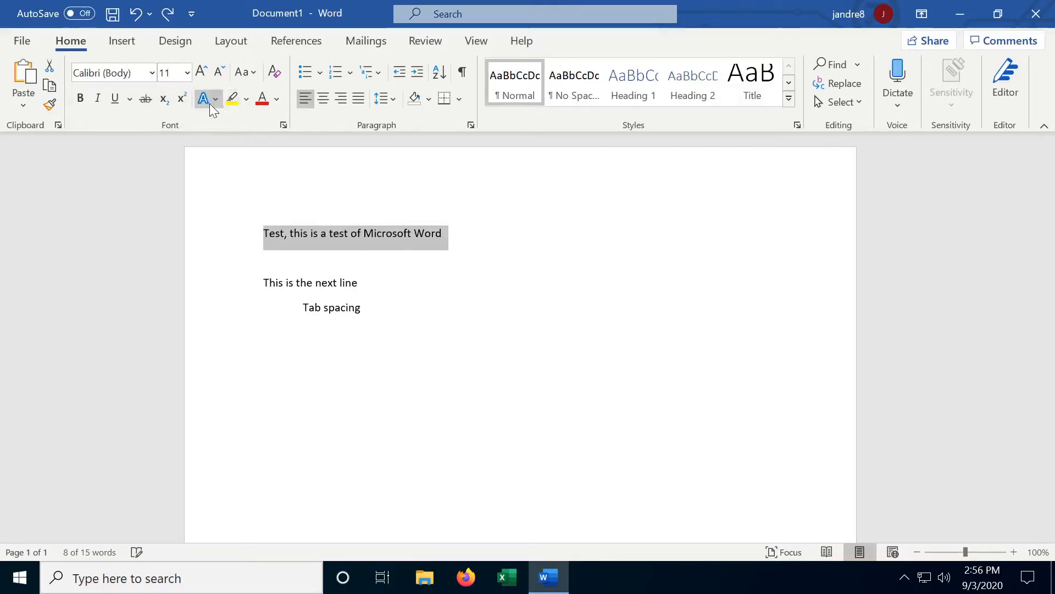
left_click(79, 99)
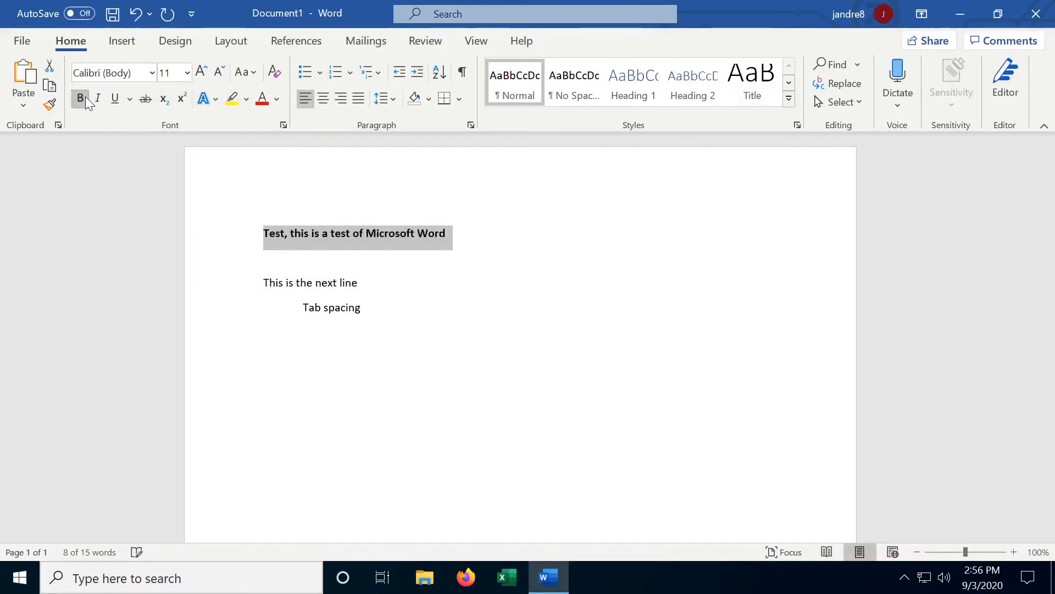
left_click(113, 99)
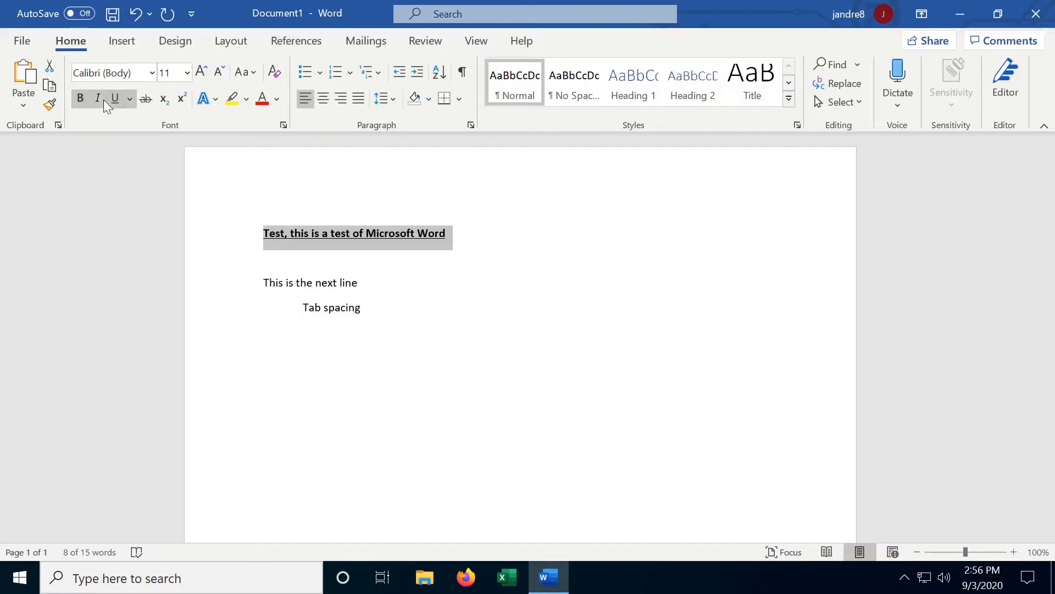
left_click(97, 99)
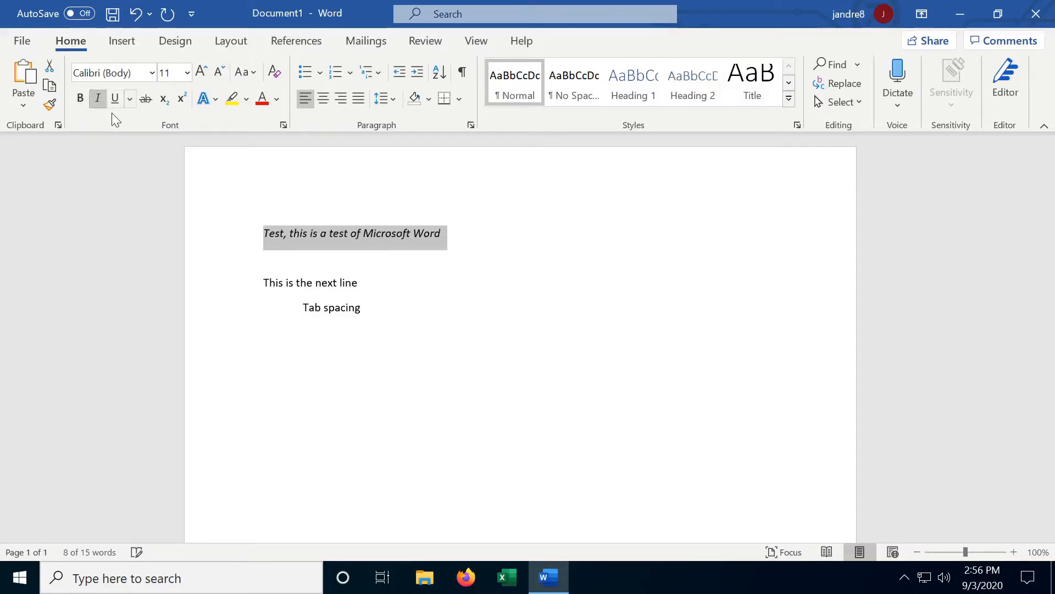
left_click(96, 99)
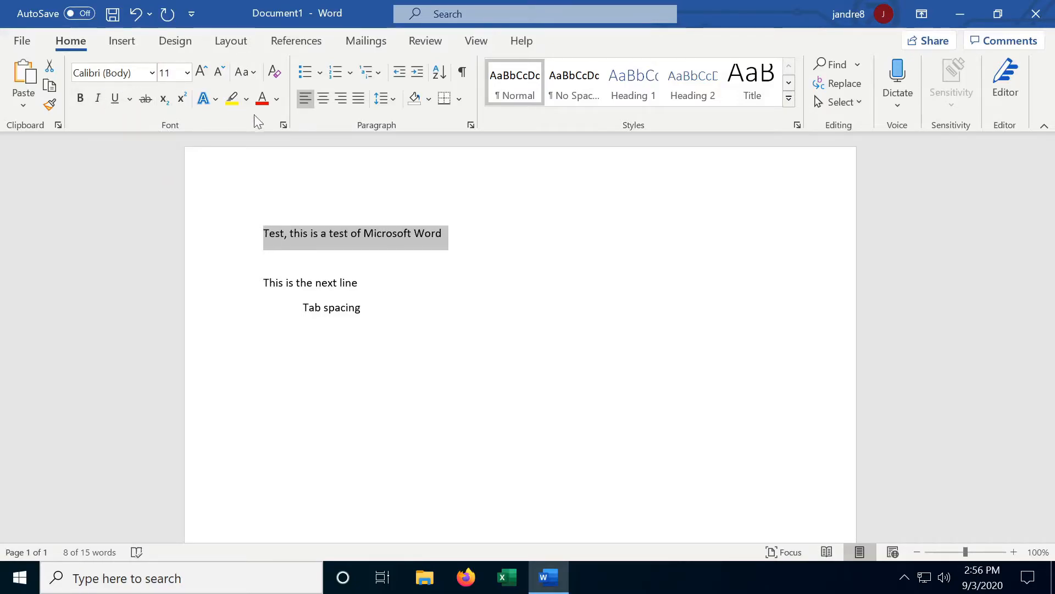
left_click(277, 99)
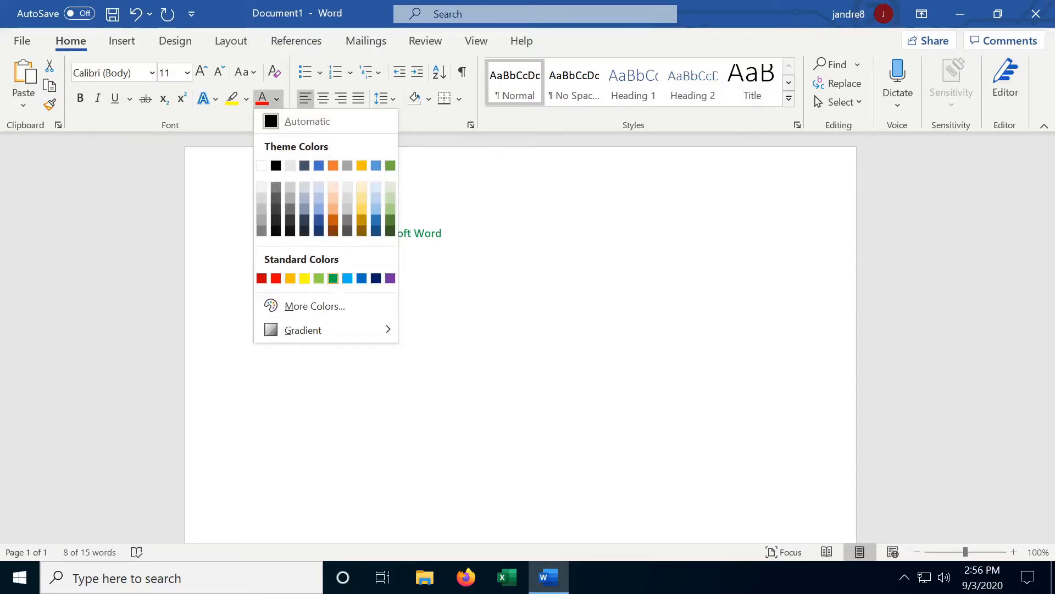
left_click(306, 121)
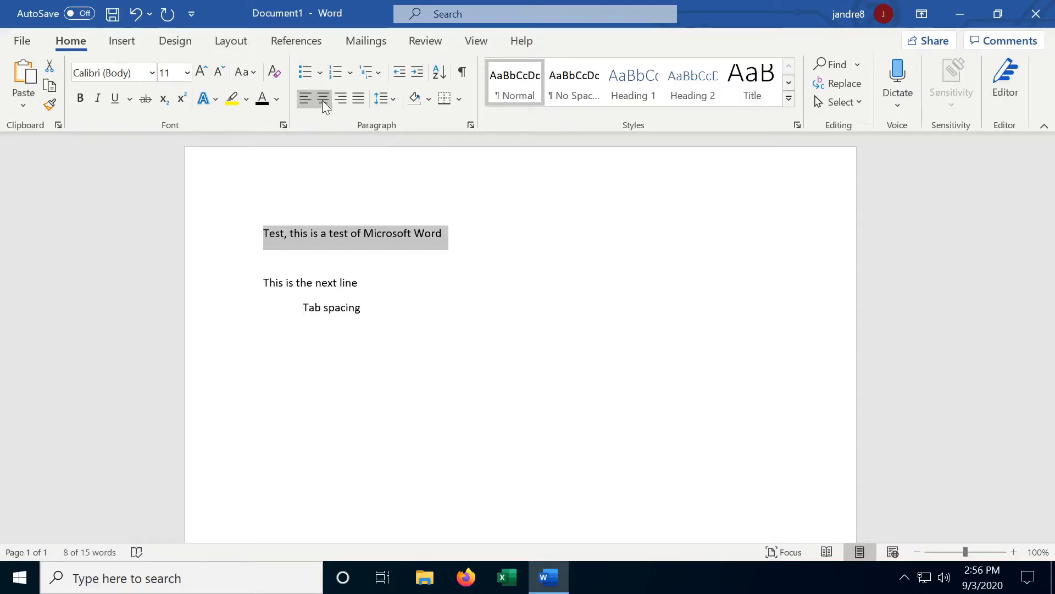
- Try another alignment on the first line, then keep it left aligned
left_click(322, 98)
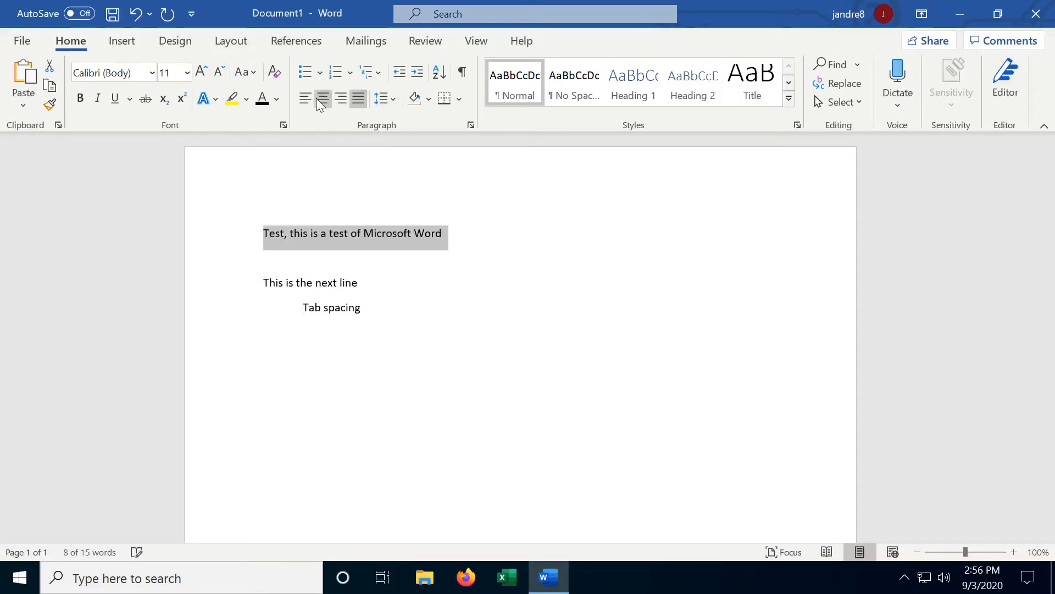
left_click(381, 99)
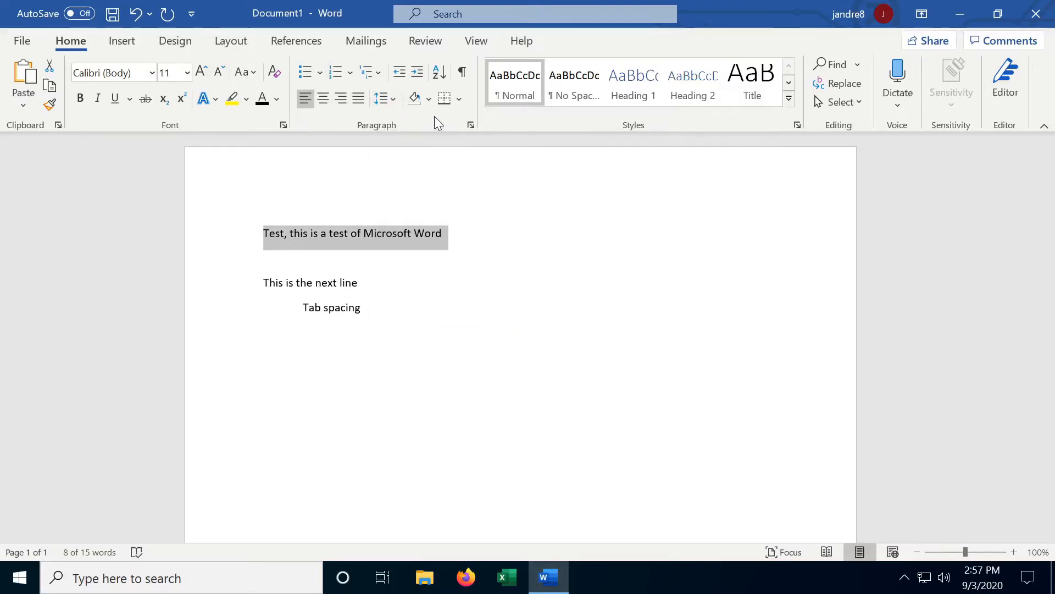
left_click(304, 72)
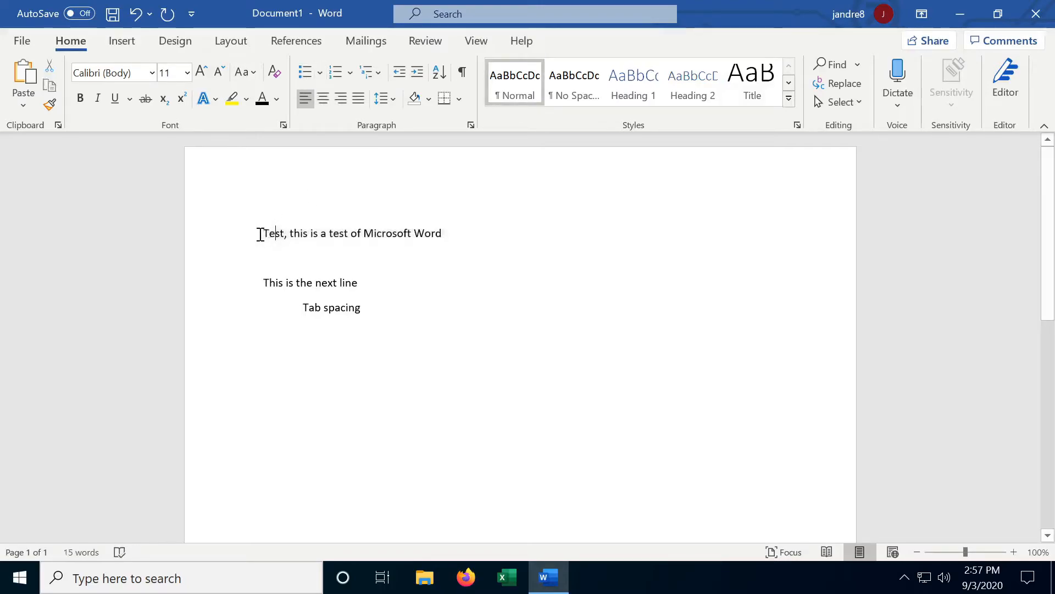
- Apply bullets to all lines then remove them, leaving the lines indented one step
left_click(305, 73)
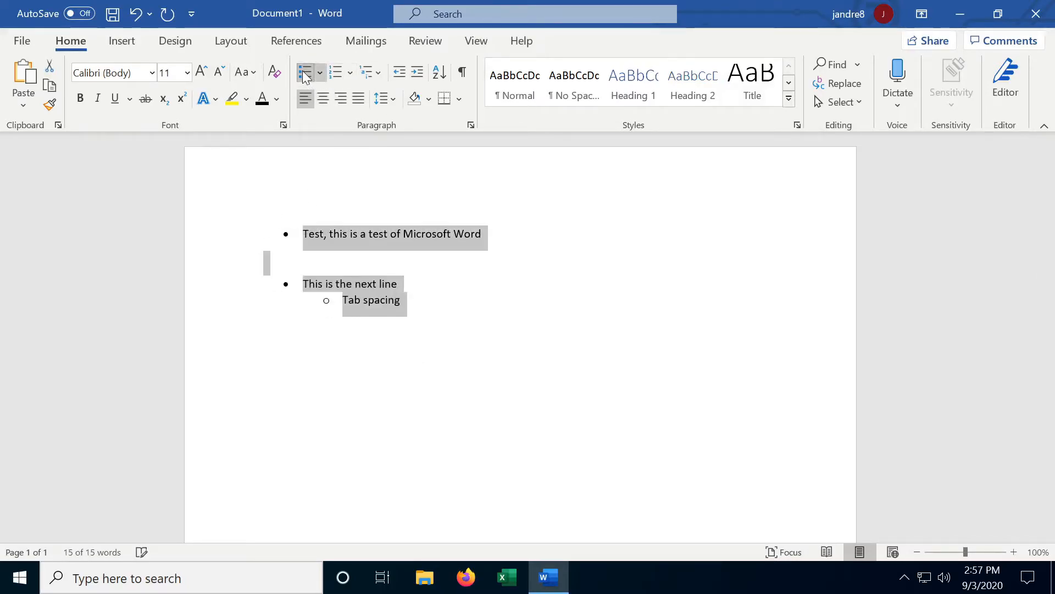
left_click(336, 72)
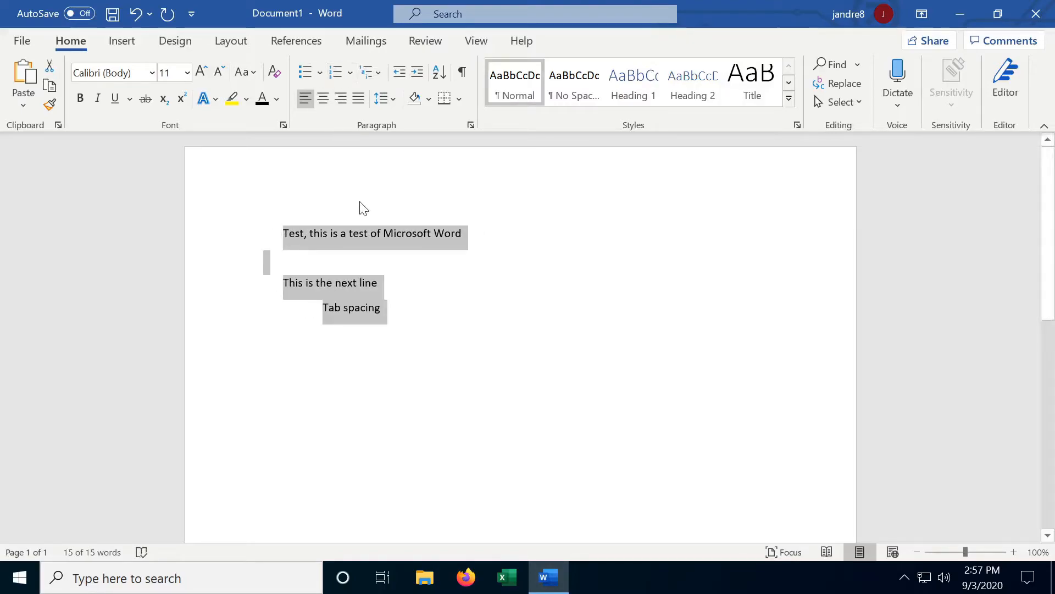
left_click(463, 73)
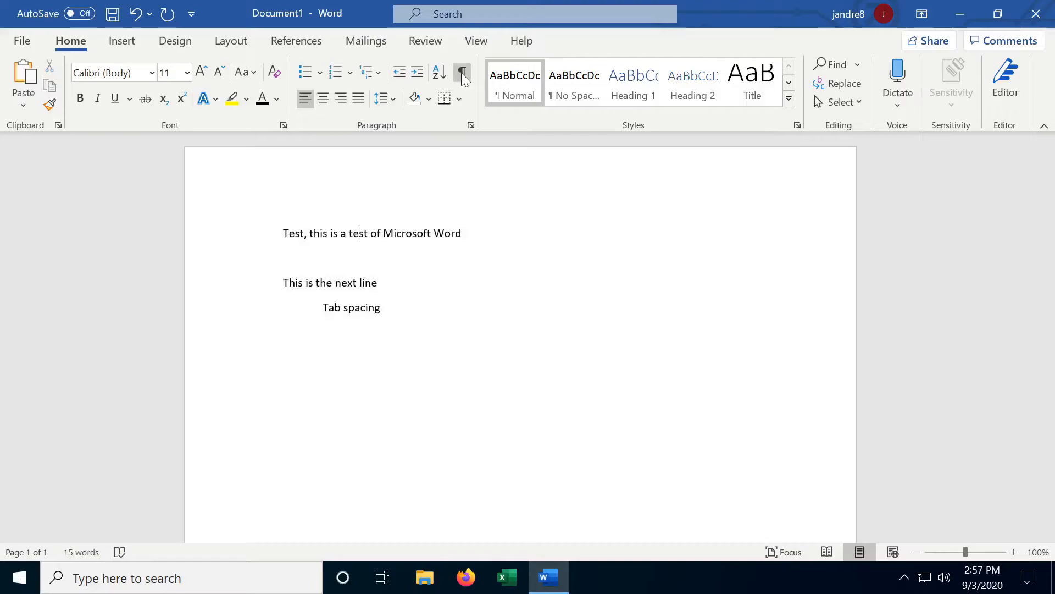
mouse_move(462, 73)
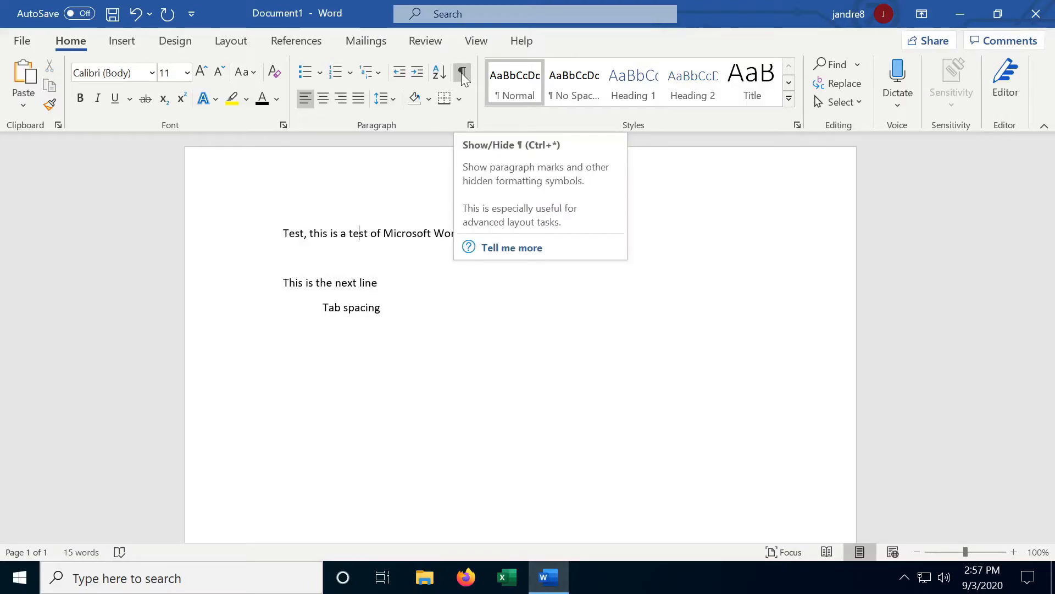
- Show paragraph marks and add a tab and new paragraph after the second line
left_click(463, 73)
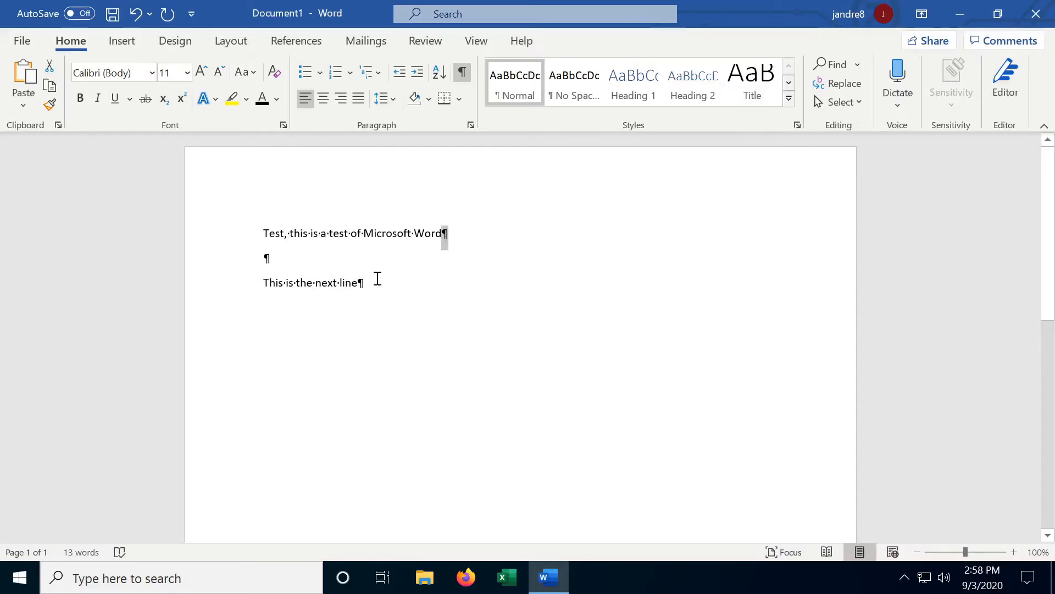
key("tab")
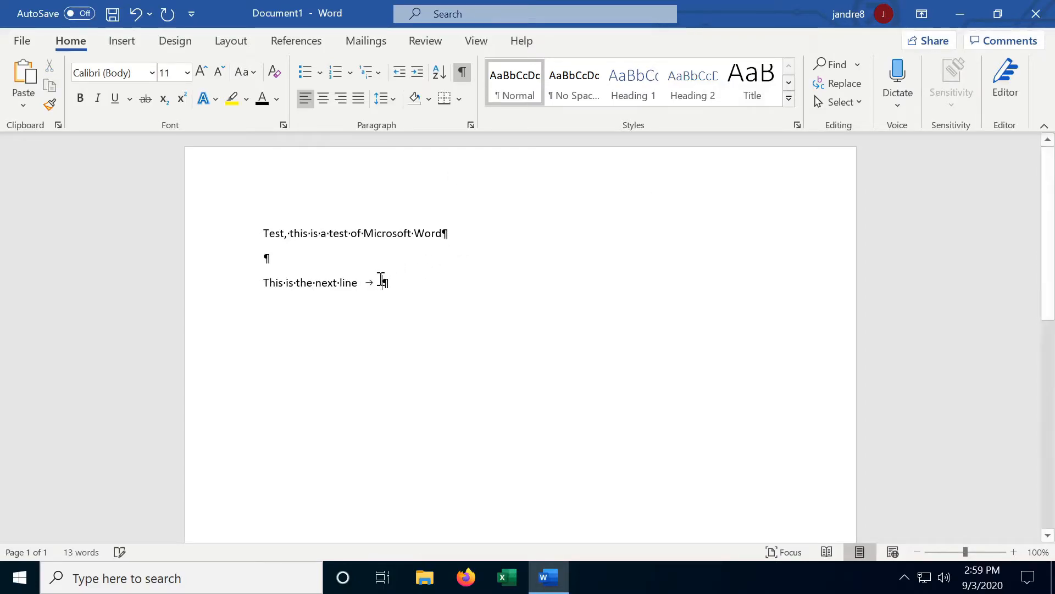
key("enter")
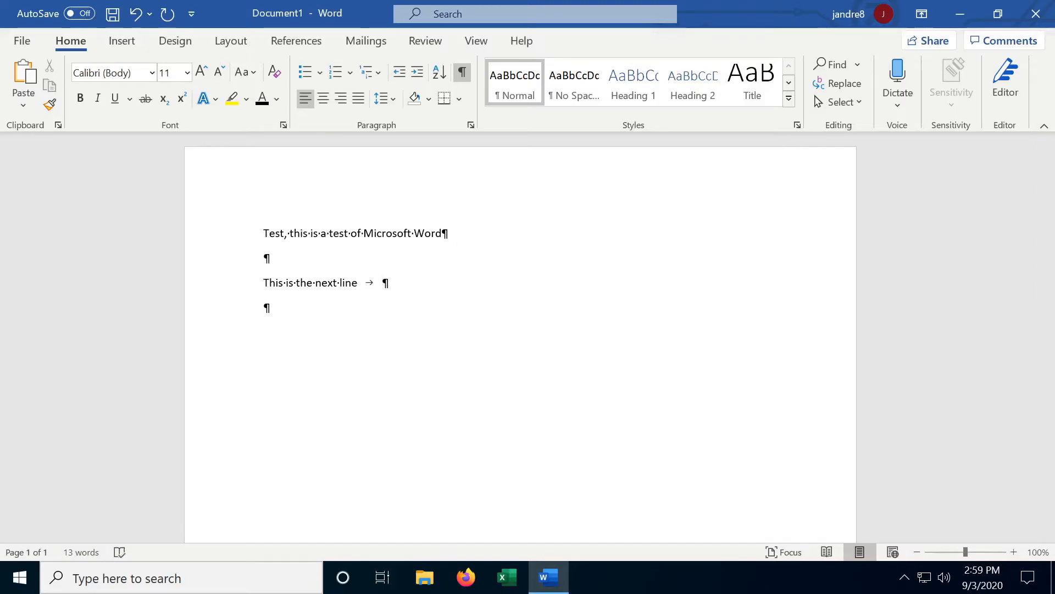
- Write the tab-separated line 'This is a test of tab spacing'
type("This is a text of tab")
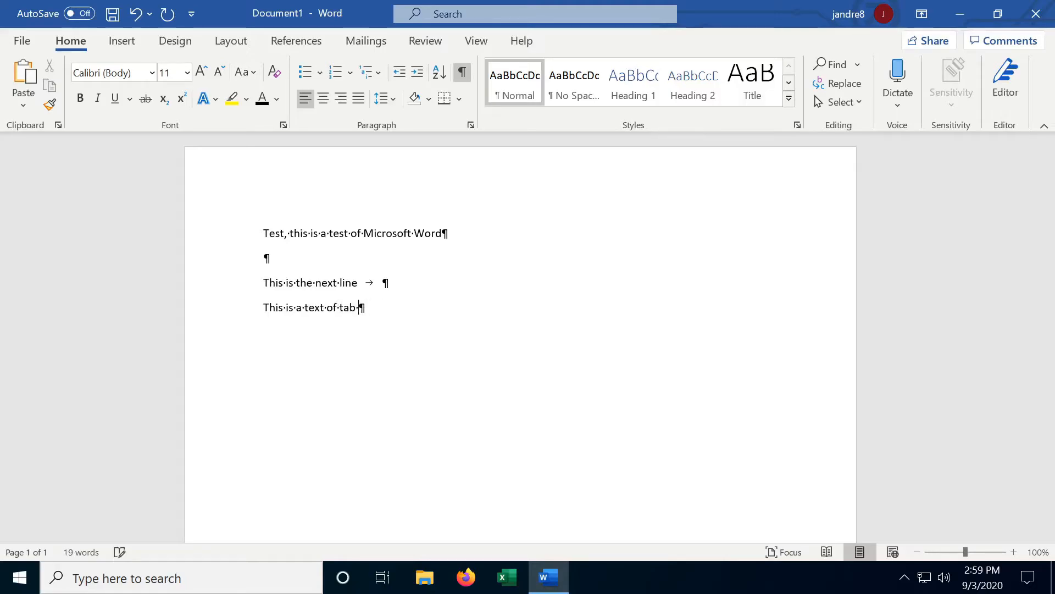
type("spacing")
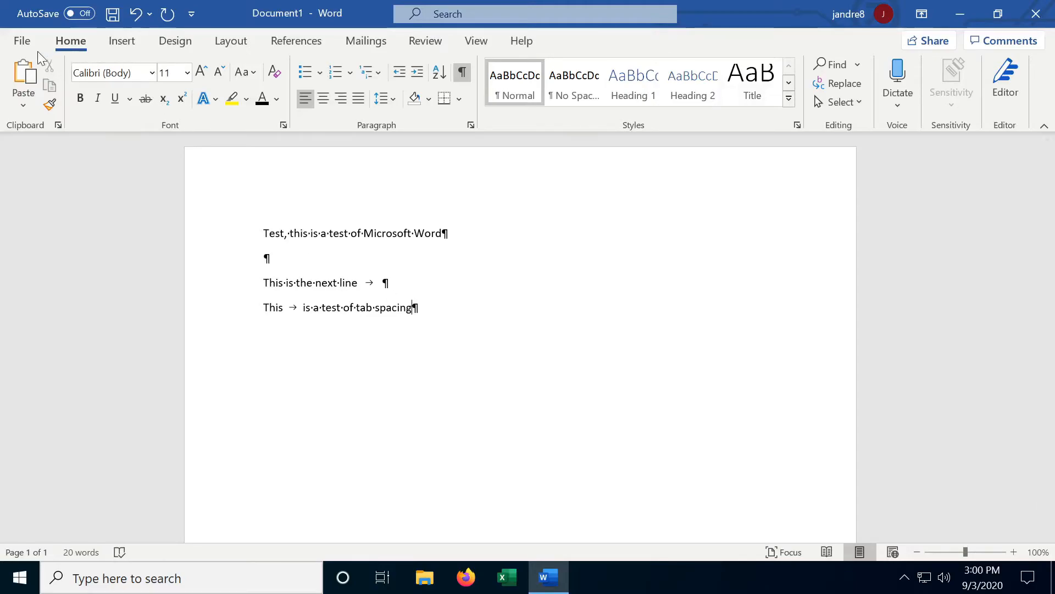
left_click(21, 41)
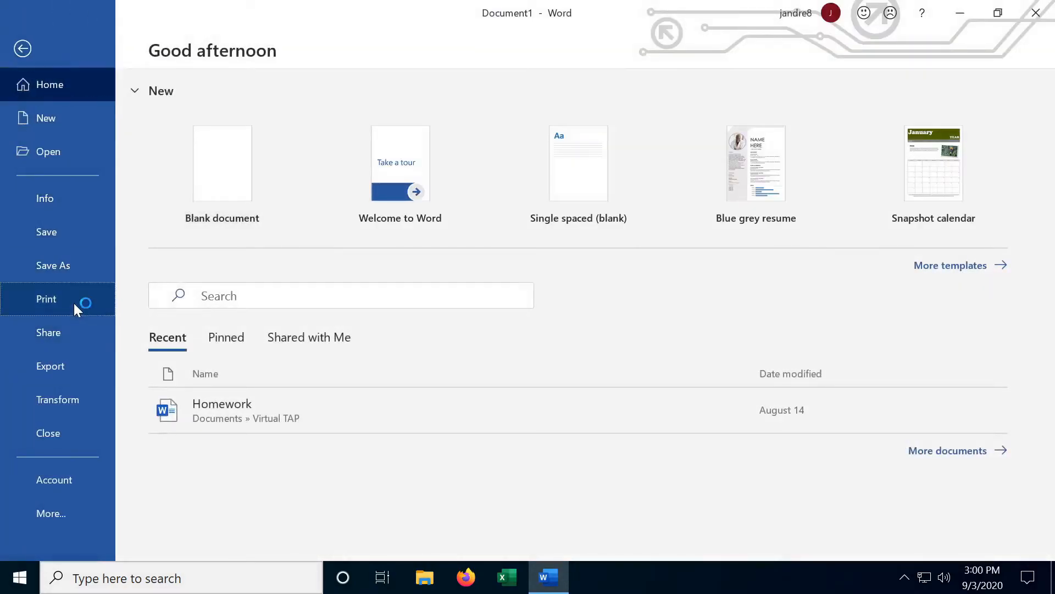
left_click(46, 299)
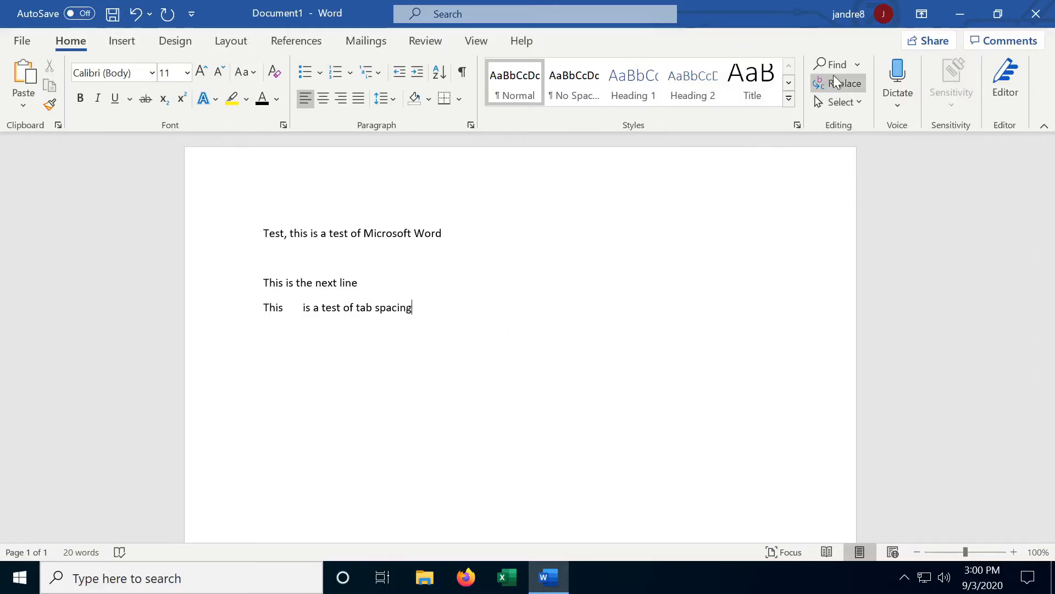
mouse_move(836, 64)
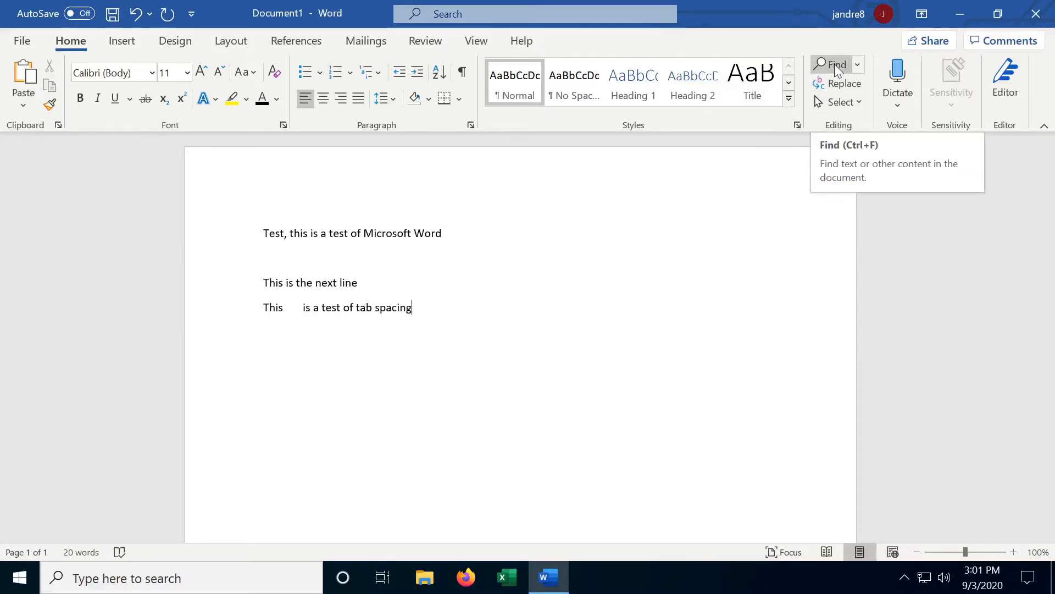
- Search the Navigation pane for 'is', showing six matches, and expand the search choices
left_click(837, 64)
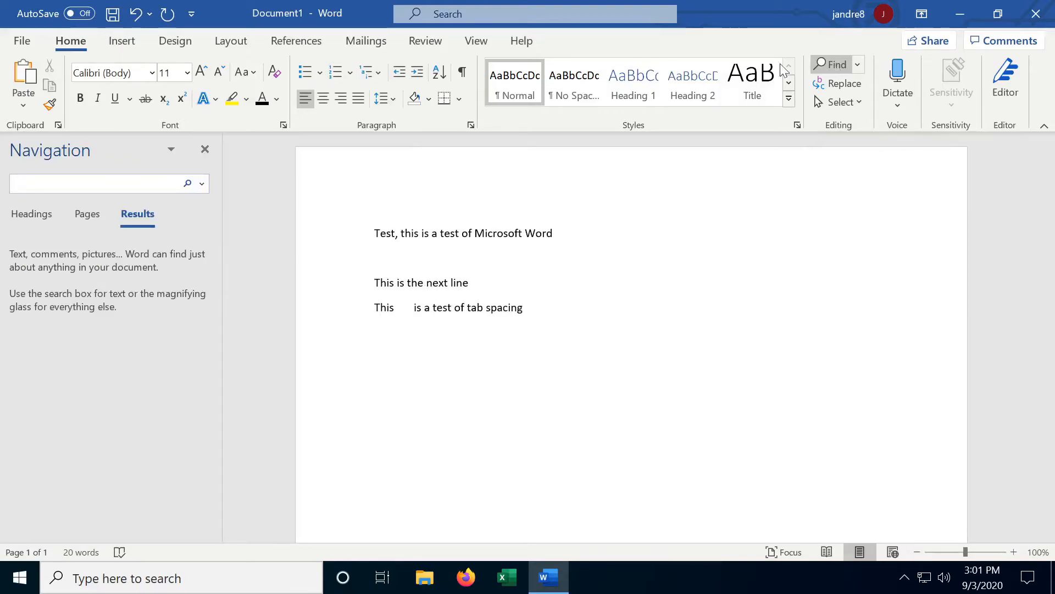
left_click(95, 184)
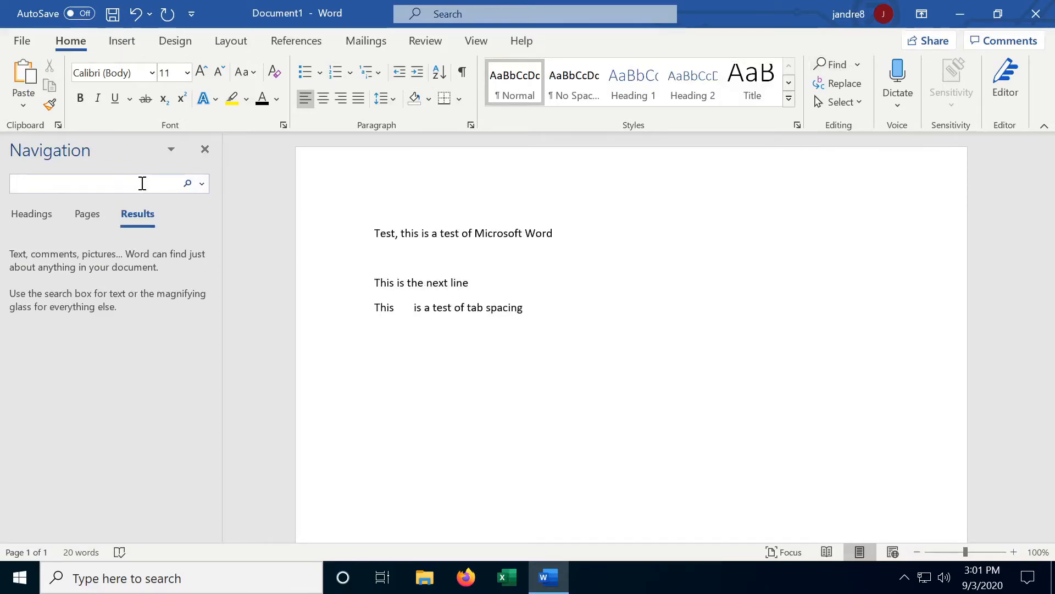
type("is")
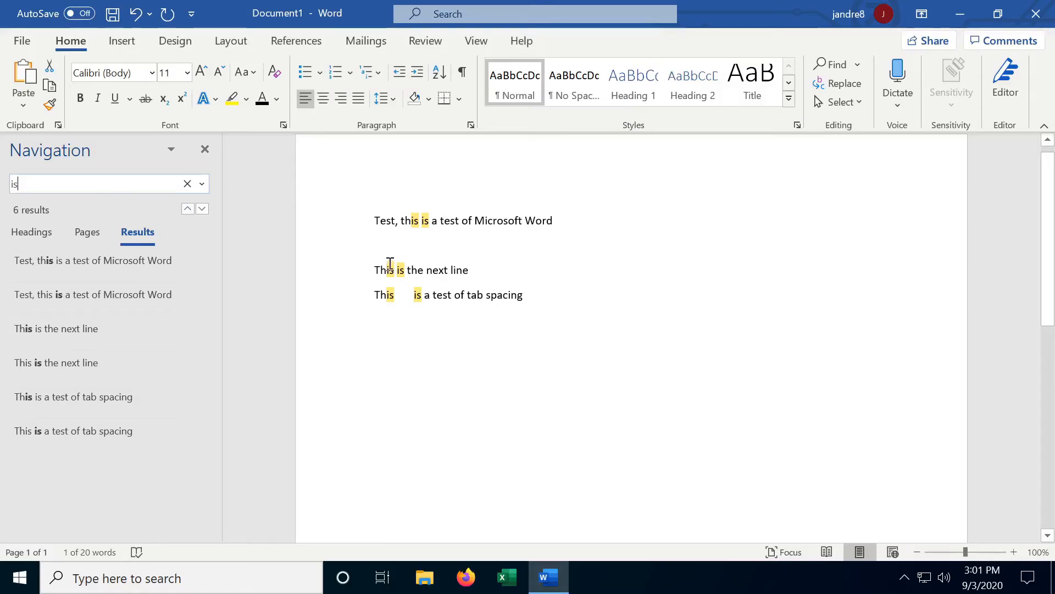
mouse_move(221, 243)
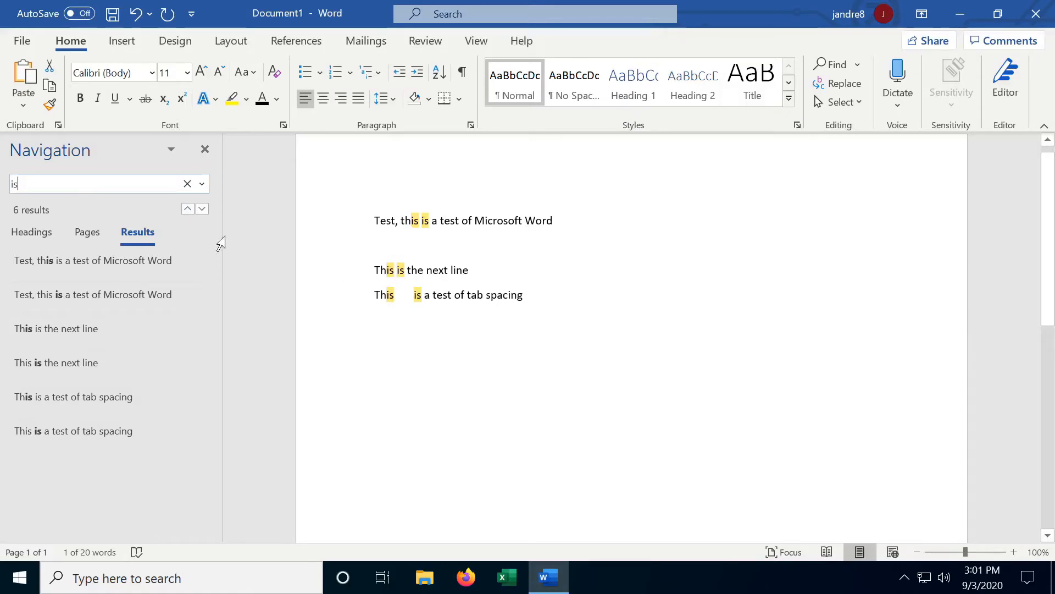
mouse_move(202, 184)
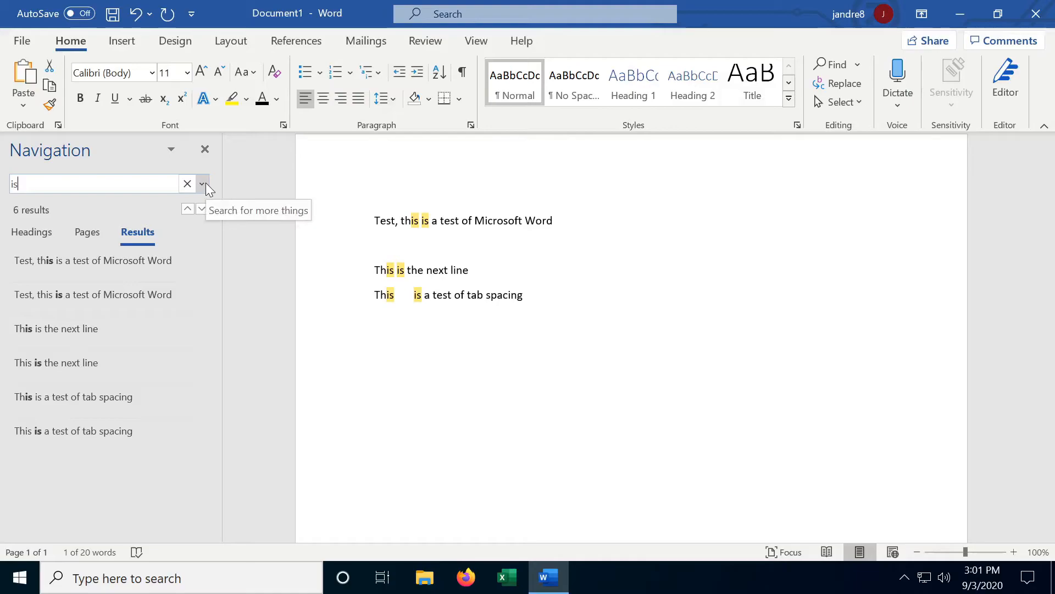
left_click(201, 183)
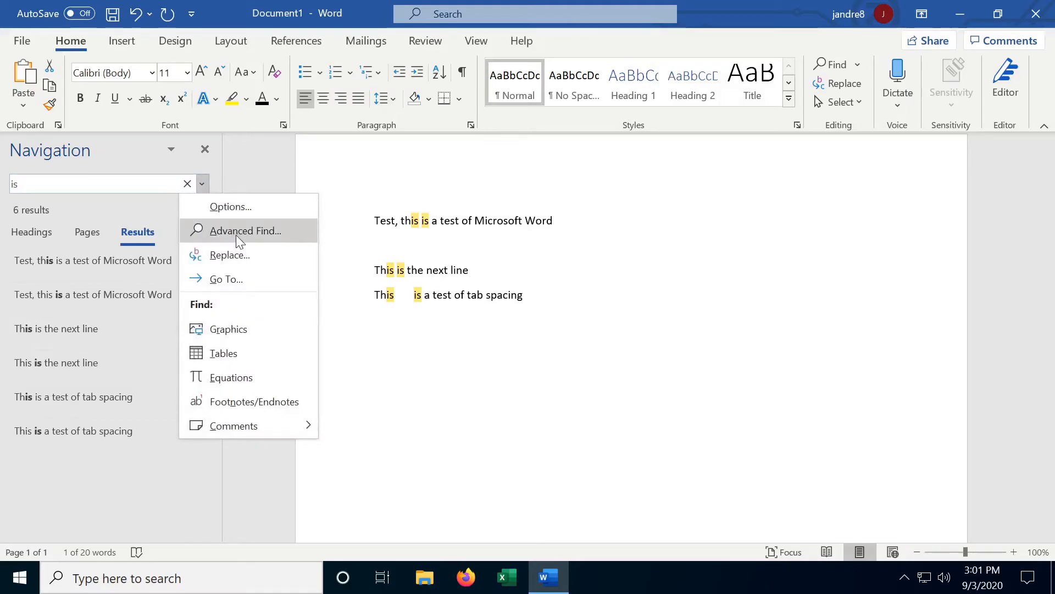
- In Advanced Find, match whole words only, find the next 'is', and close the dialog
left_click(245, 230)
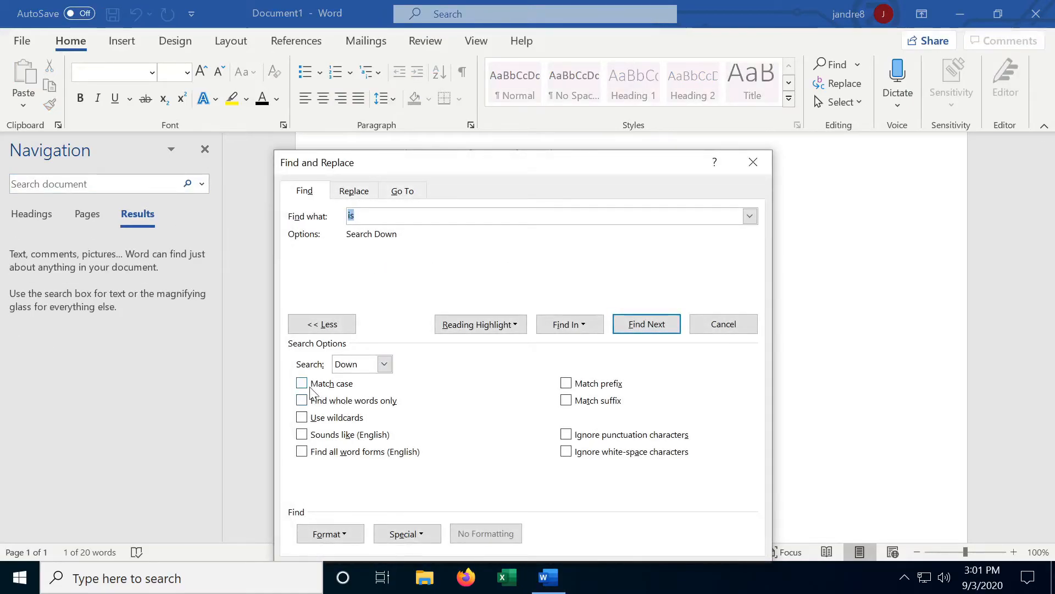
left_click(303, 400)
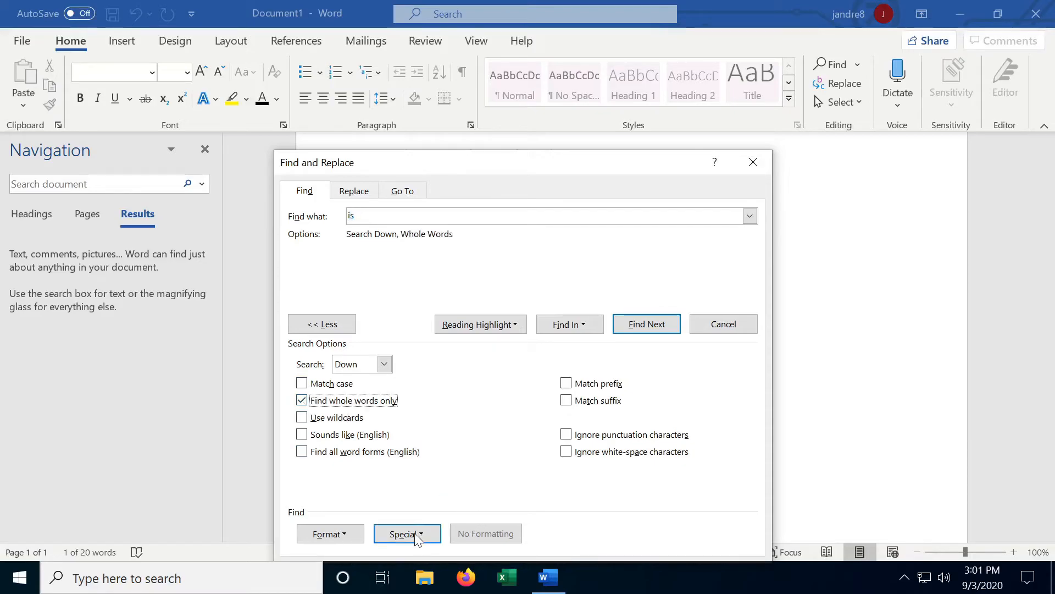
left_click_drag(317, 163, 625, 179)
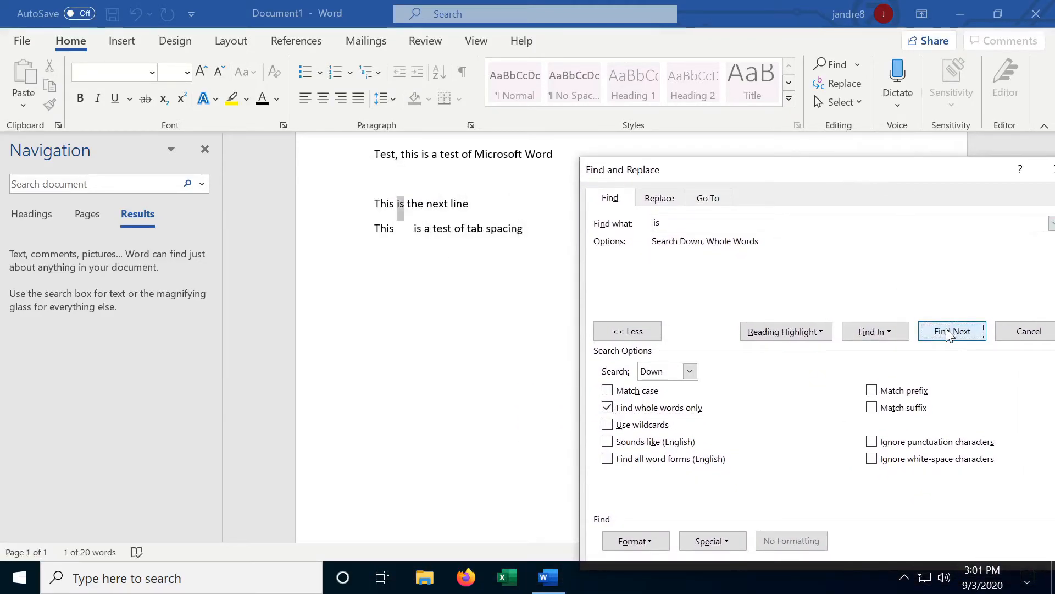
left_click(952, 331)
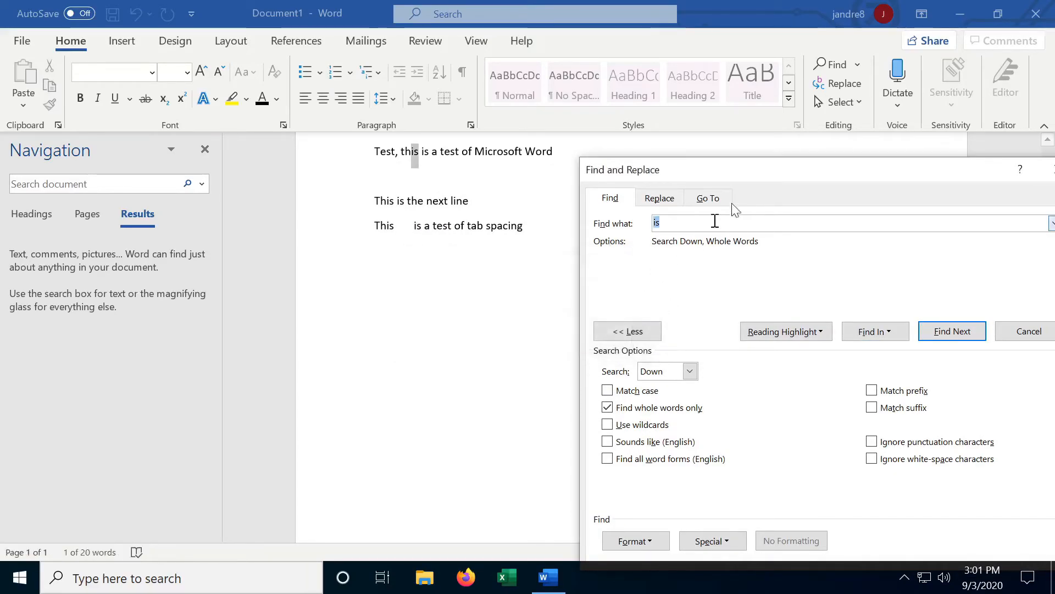
left_click(1028, 331)
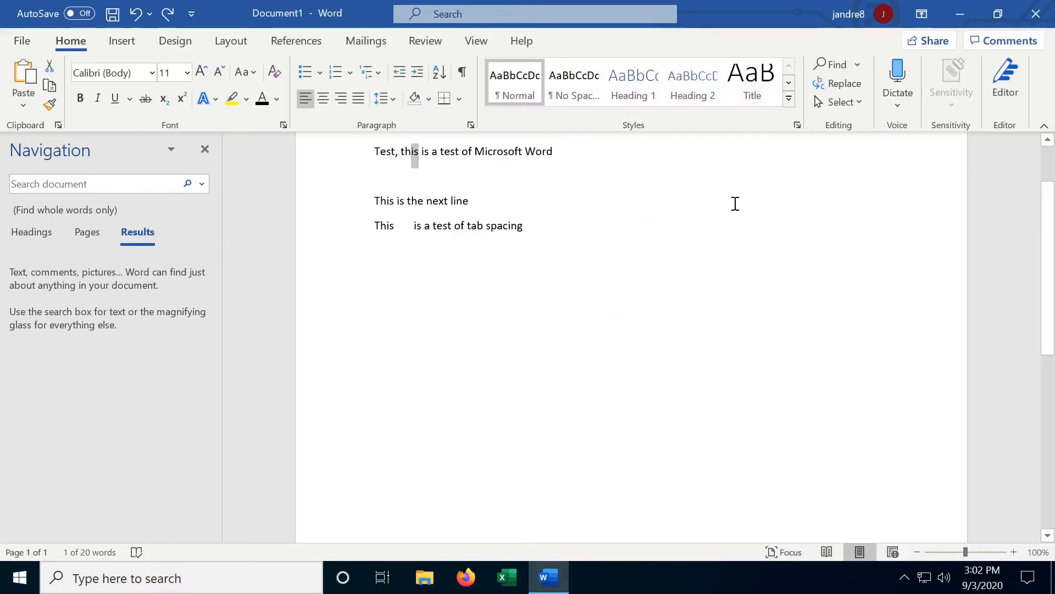
- Set the replacement text to 'is not' and locate the first whole-word 'is'
left_click(843, 84)
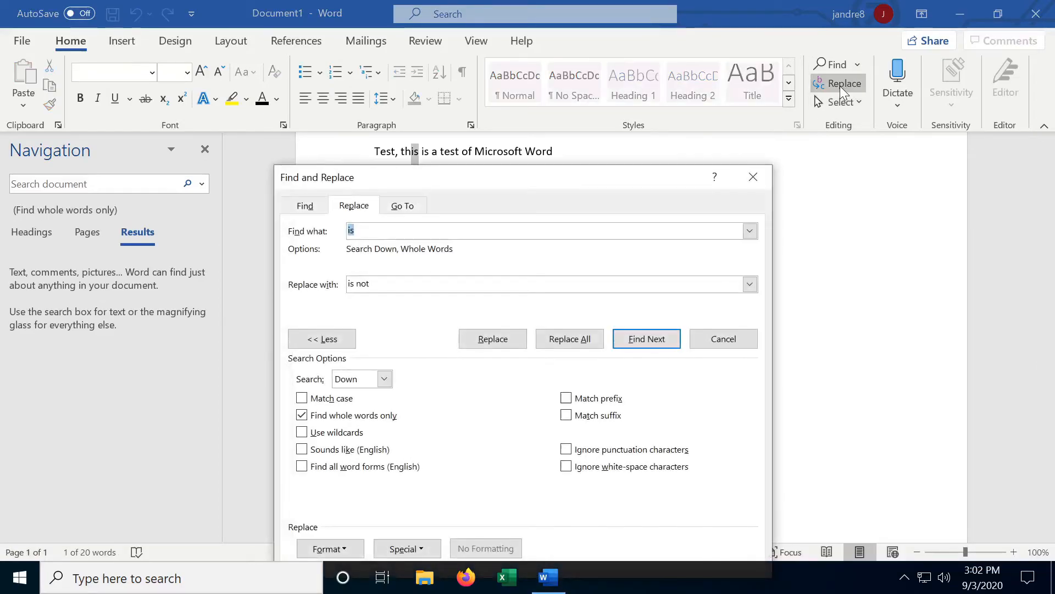
left_click(538, 284)
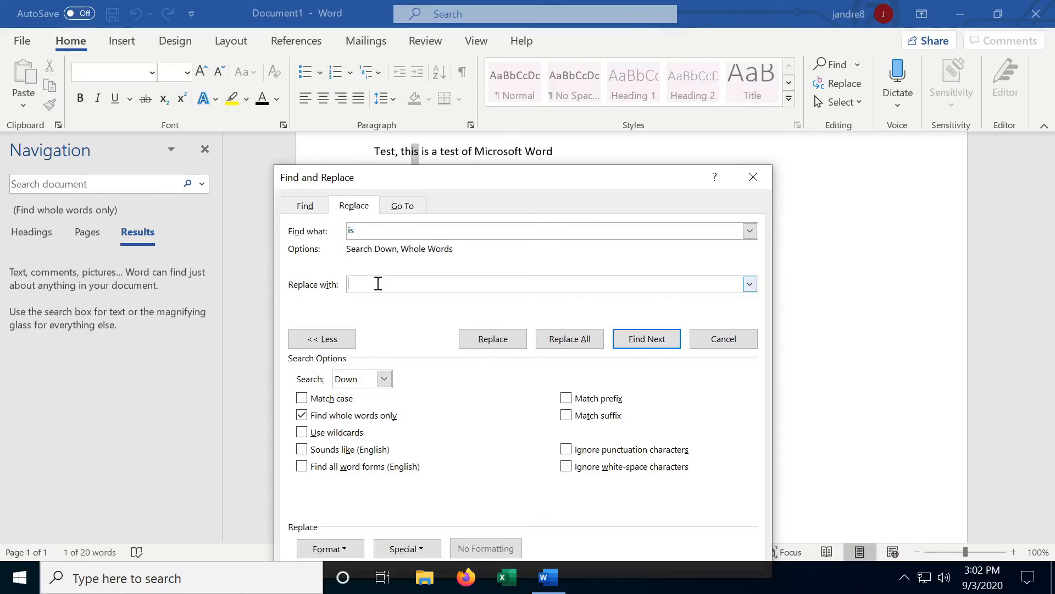
type("is not")
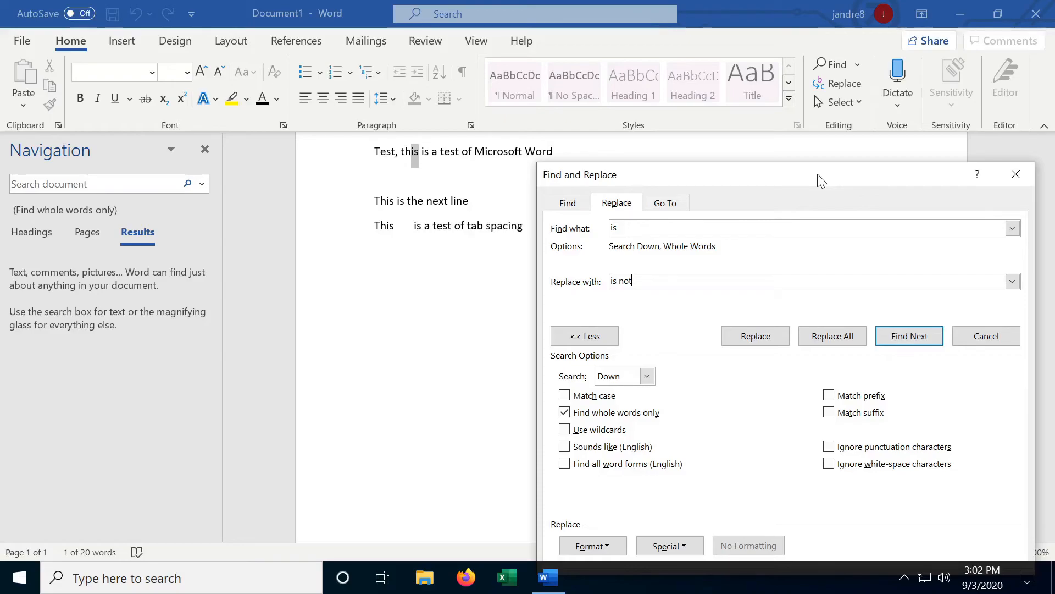
mouse_move(832, 263)
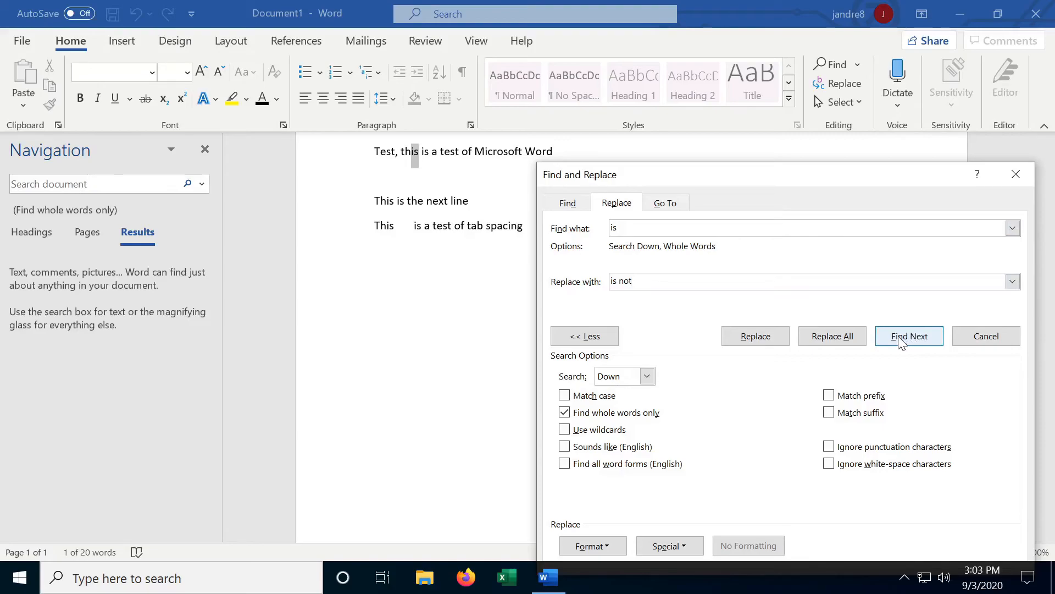
left_click(909, 337)
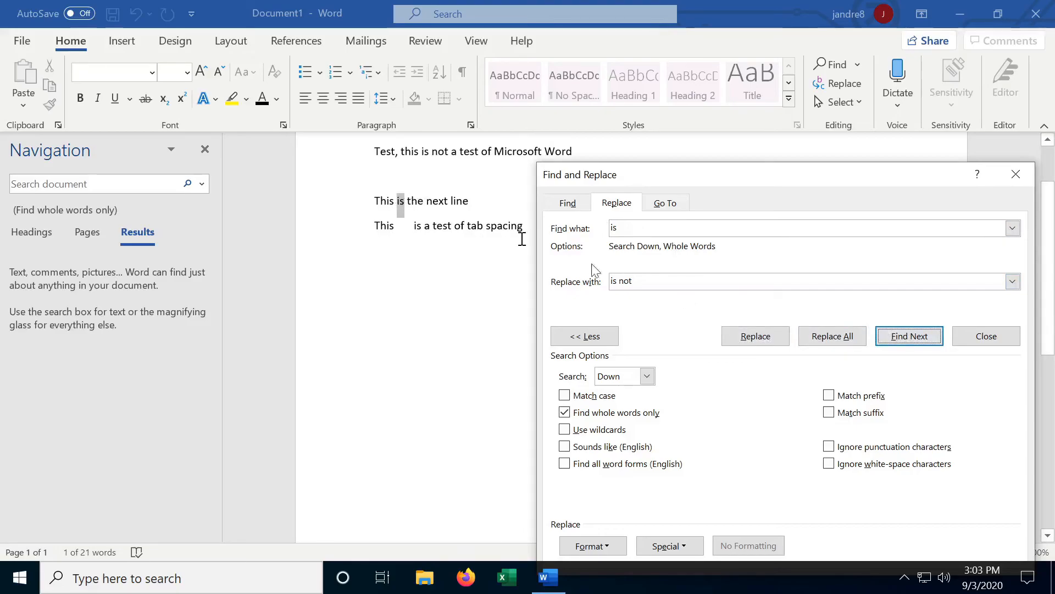
- Replace each remaining 'is' with 'is not', dismiss the finished message, and review the lines
left_click(755, 335)
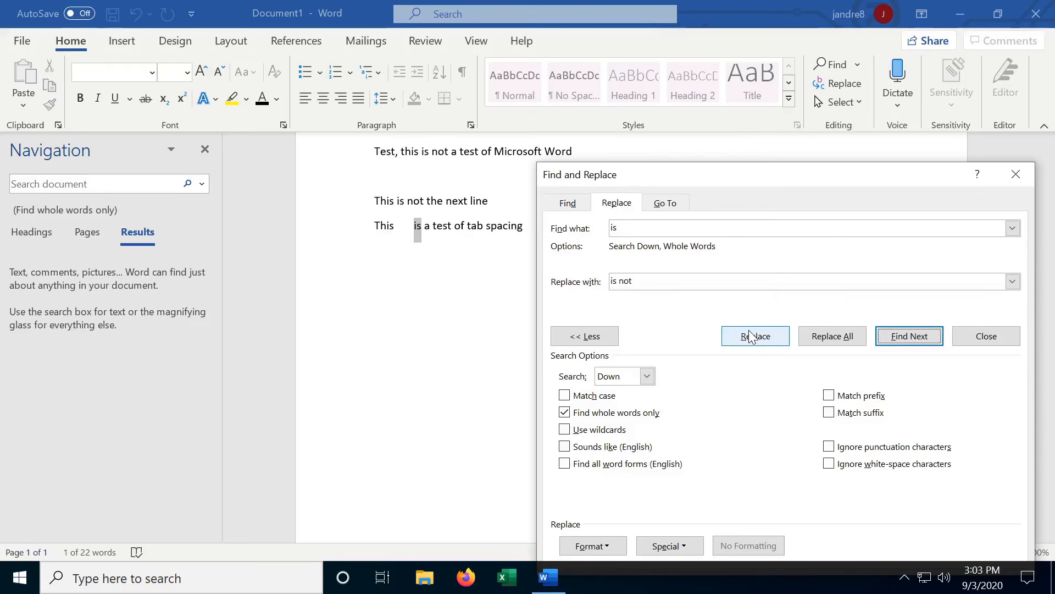
left_click(755, 337)
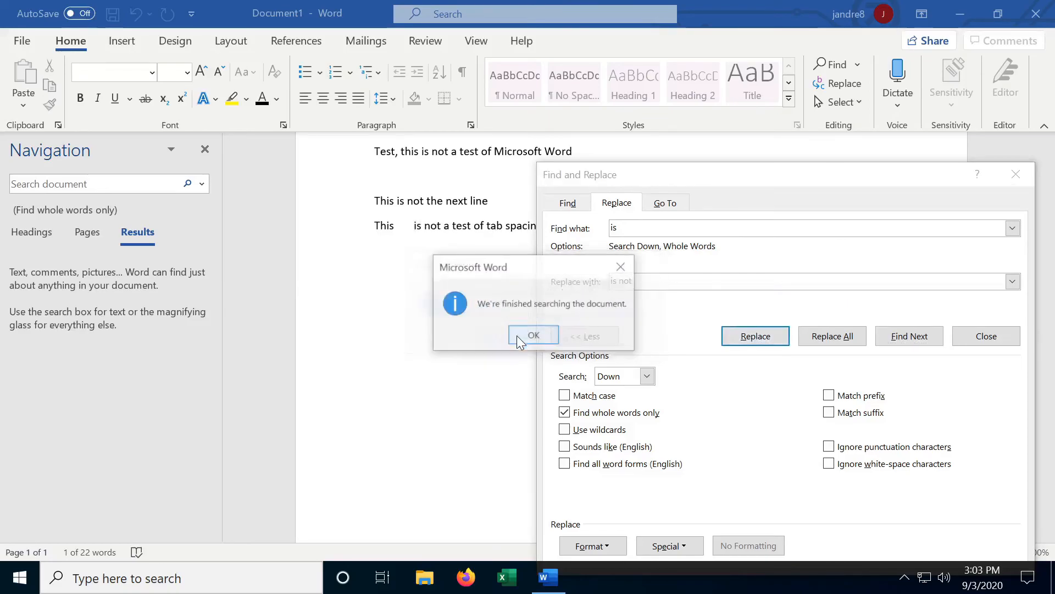
left_click(532, 335)
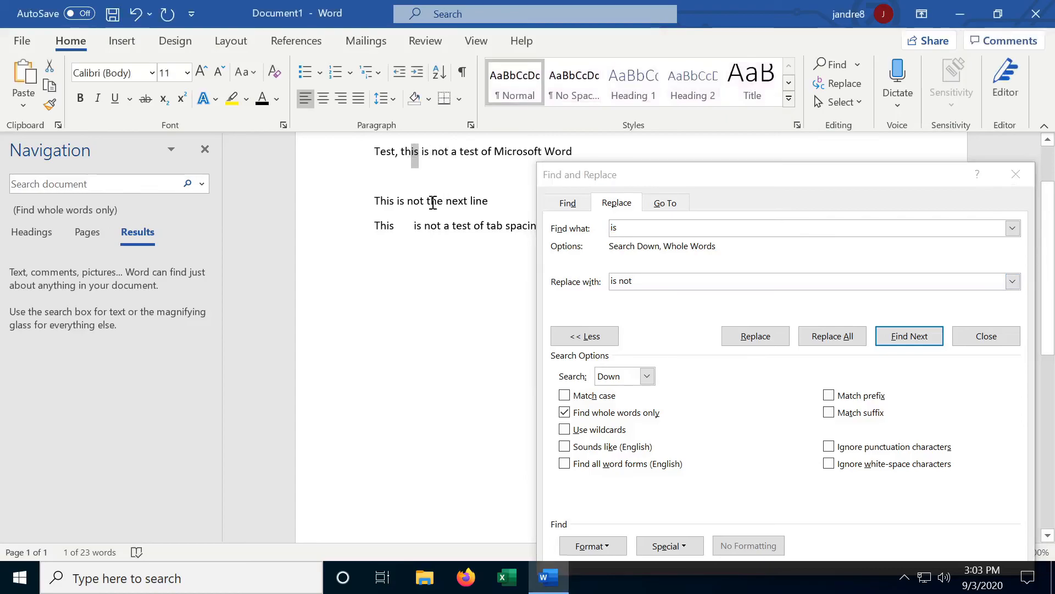
left_click(909, 336)
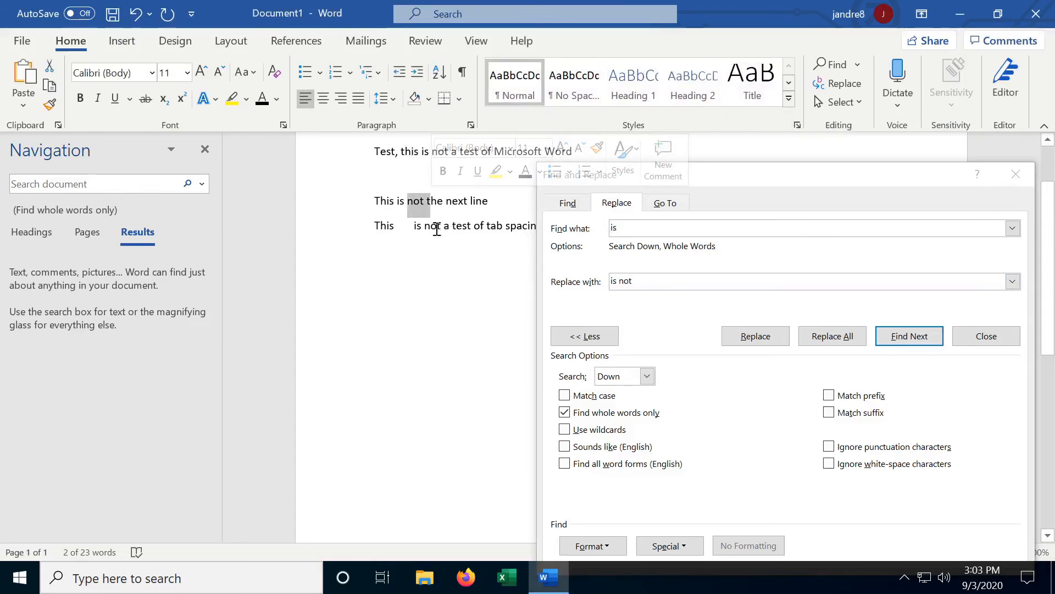
left_click(908, 336)
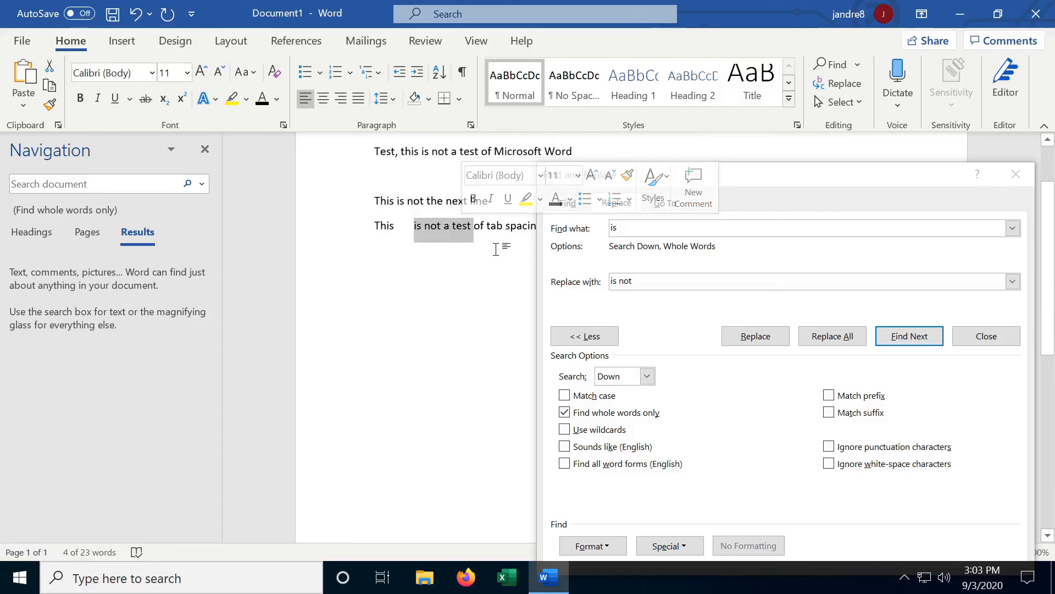